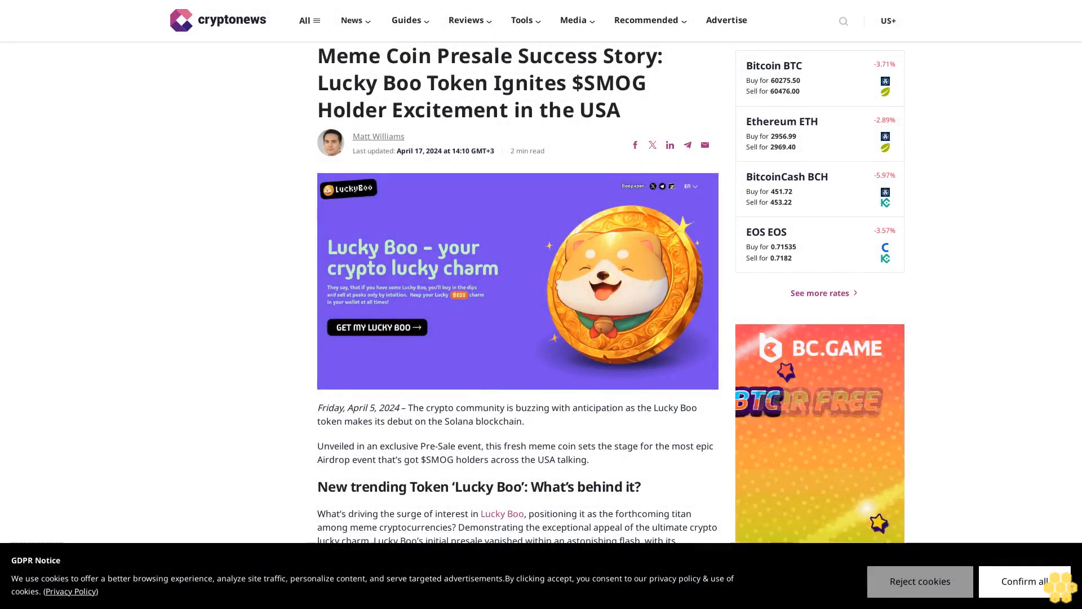
pyautogui.scroll(-3)
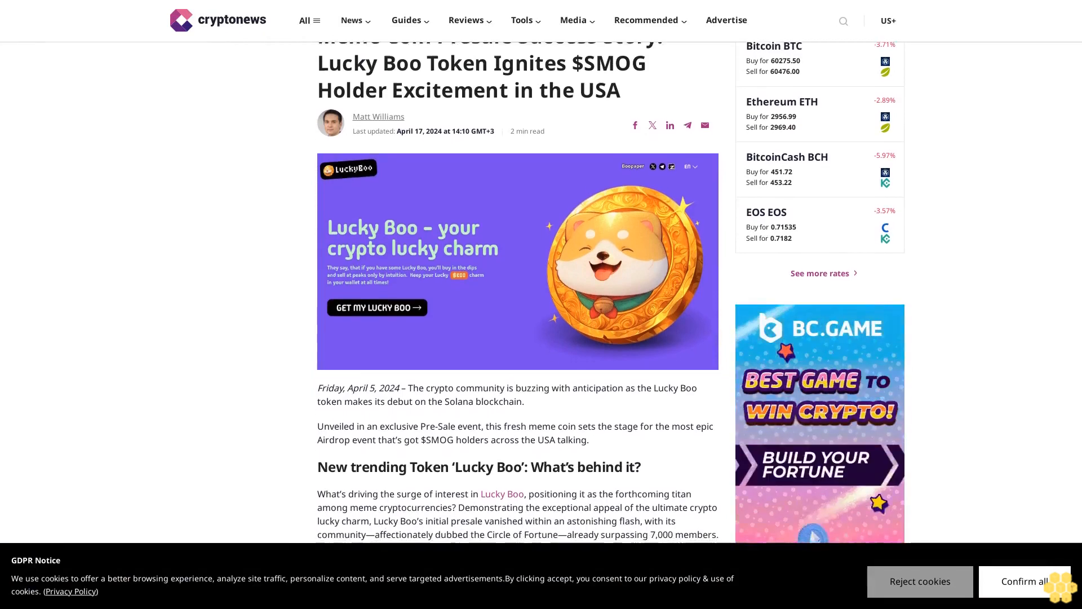
pyautogui.scroll(-3)
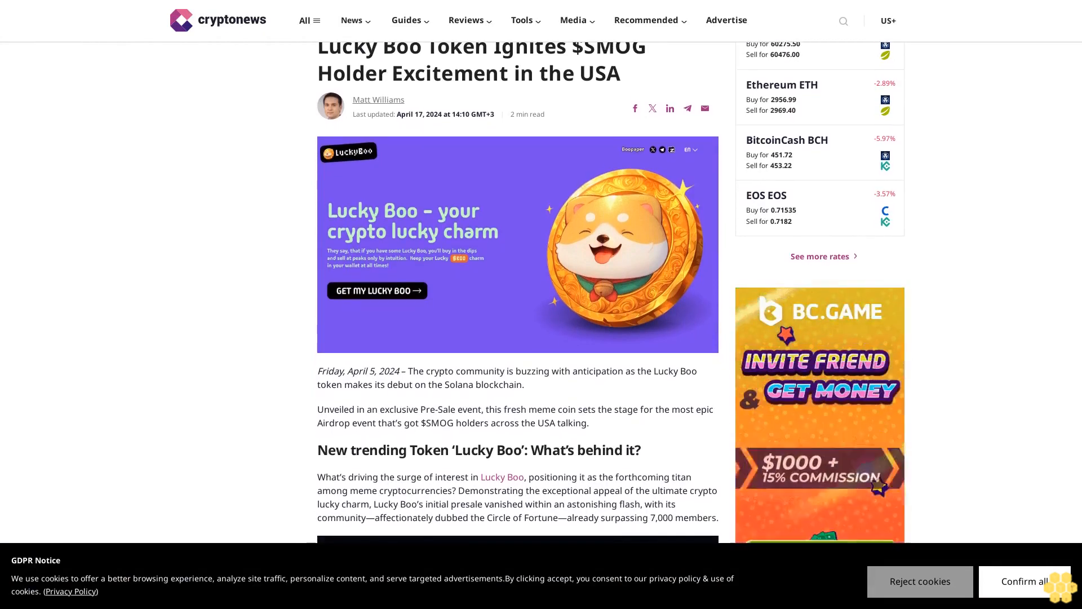
pyautogui.scroll(-3)
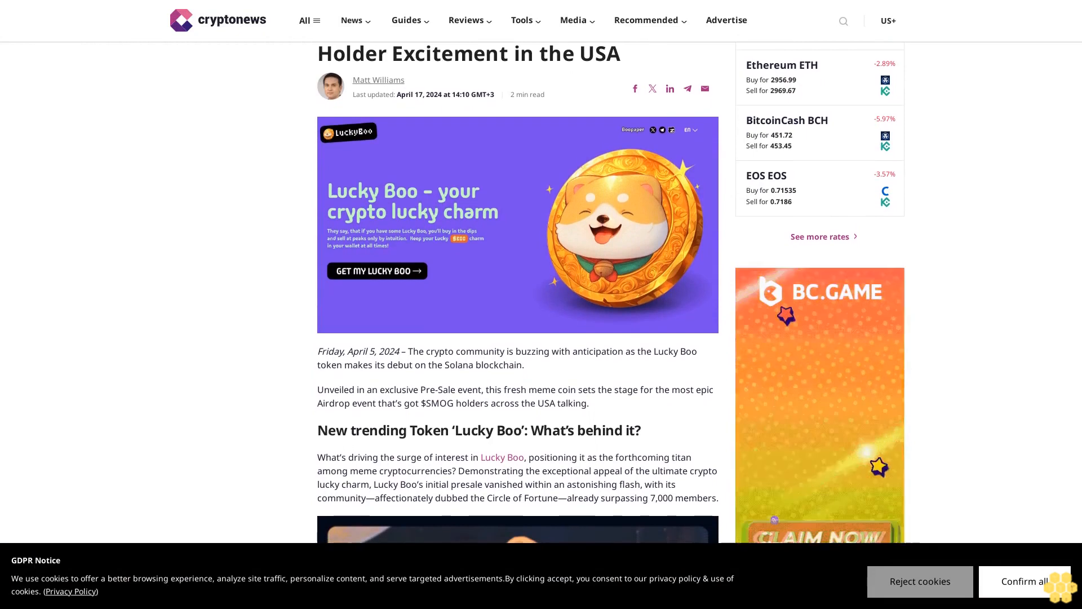
pyautogui.scroll(-3)
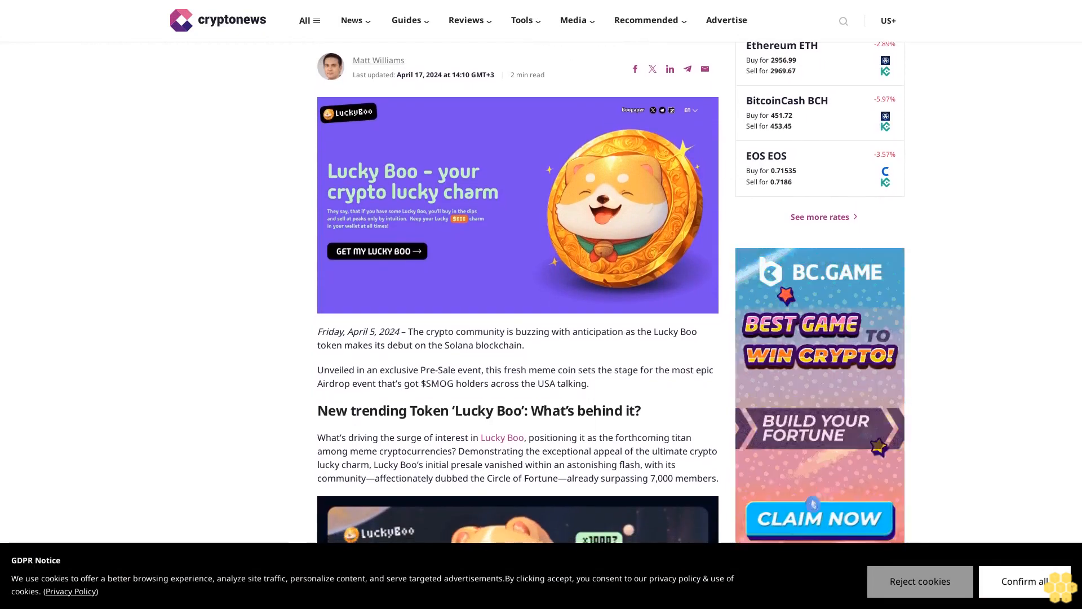
pyautogui.scroll(-3)
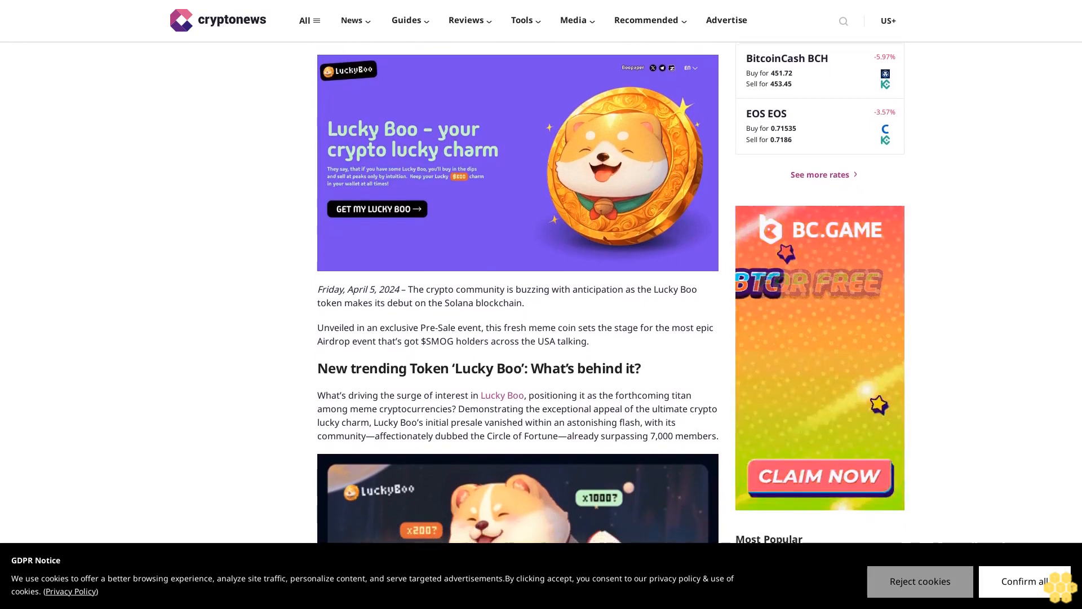
pyautogui.scroll(-3)
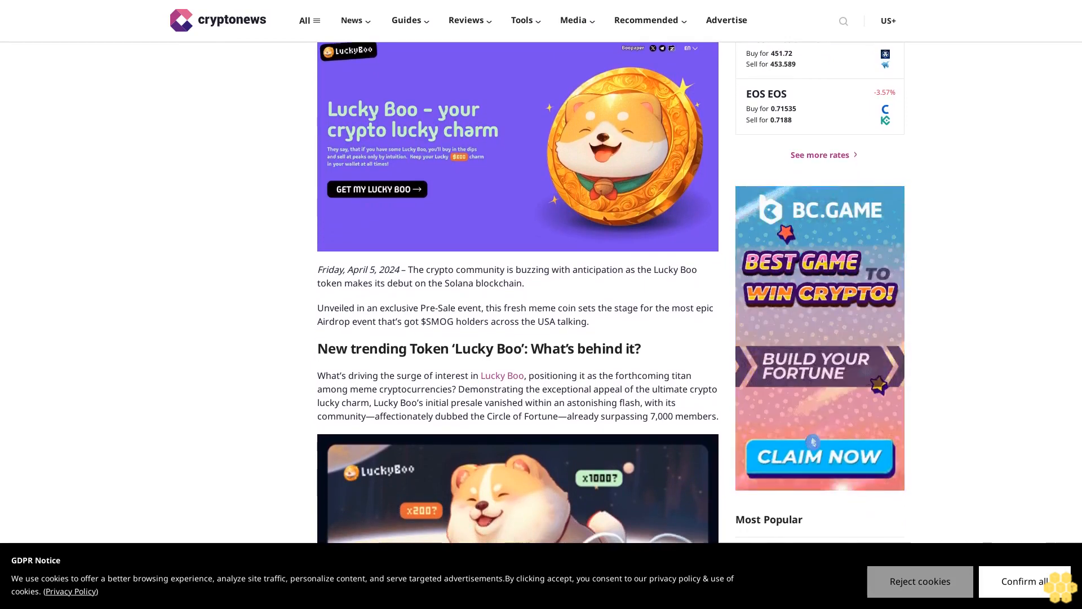
pyautogui.scroll(-3)
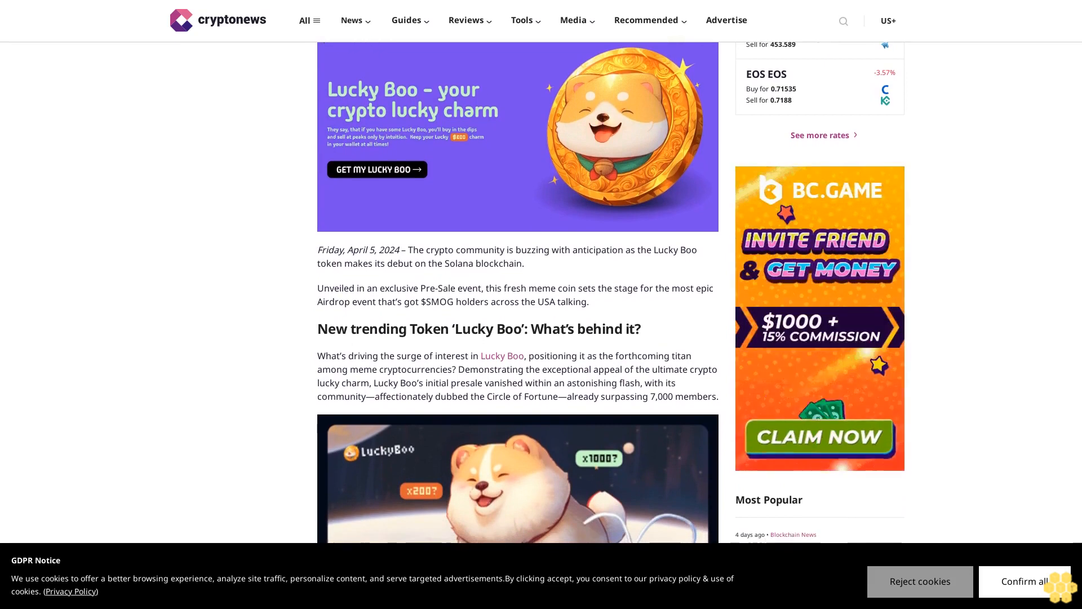
pyautogui.scroll(-3)
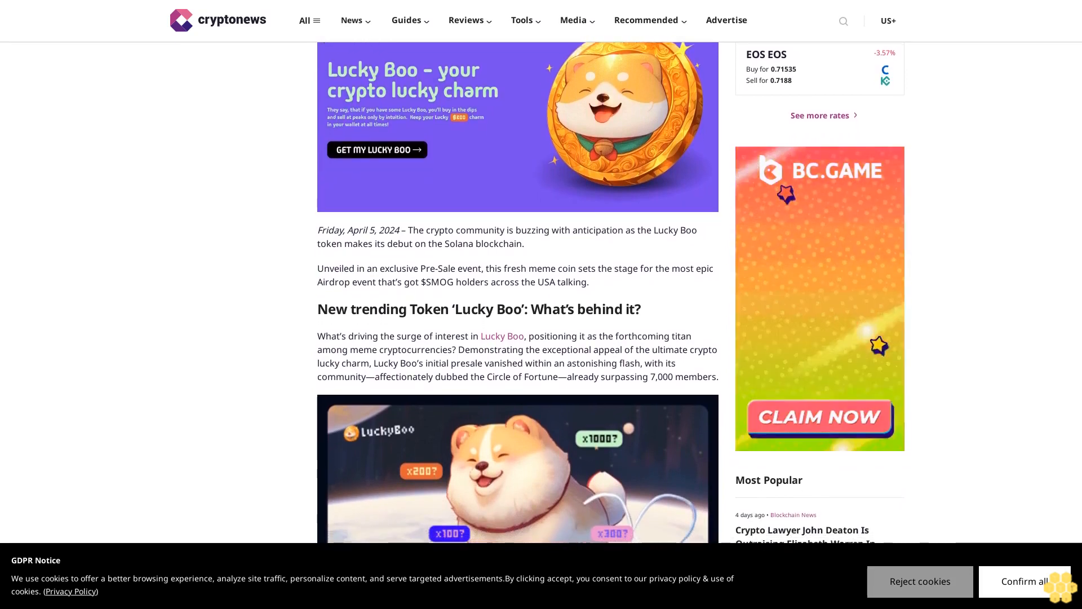
pyautogui.scroll(-3)
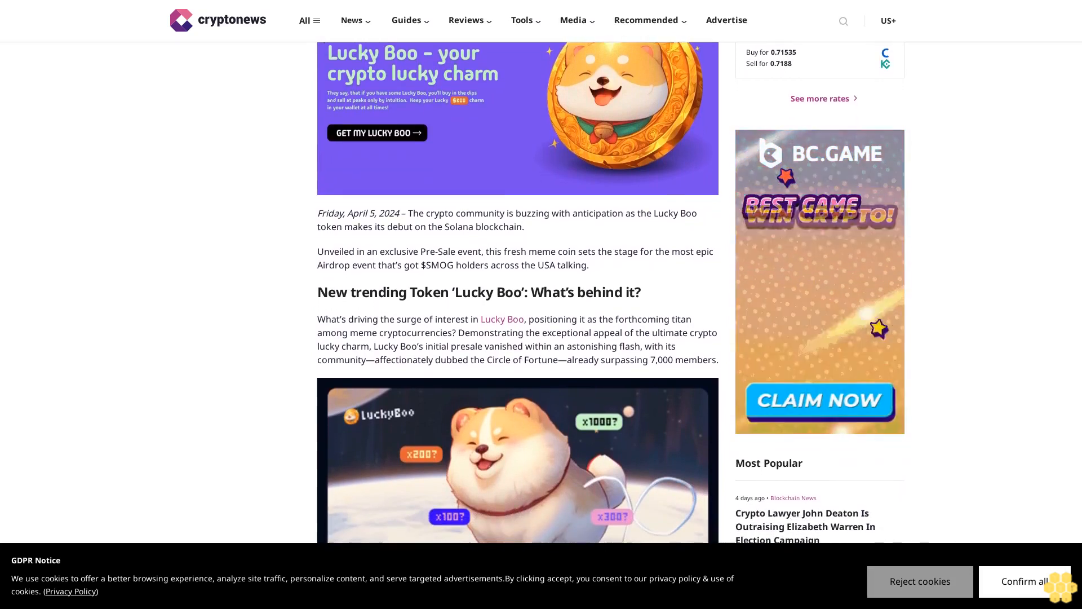
pyautogui.scroll(-3)
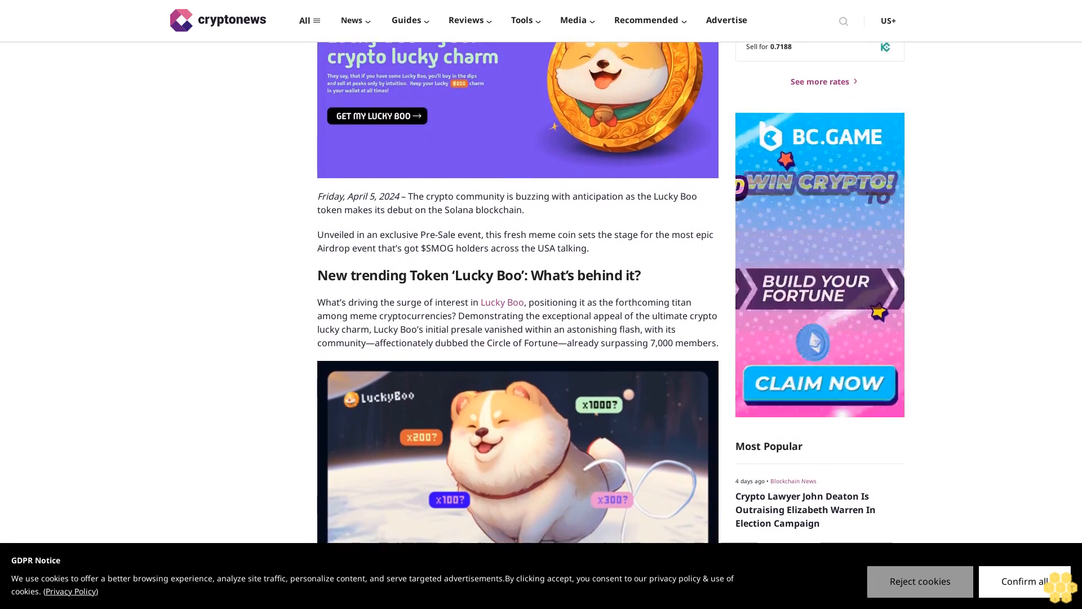
pyautogui.scroll(-3)
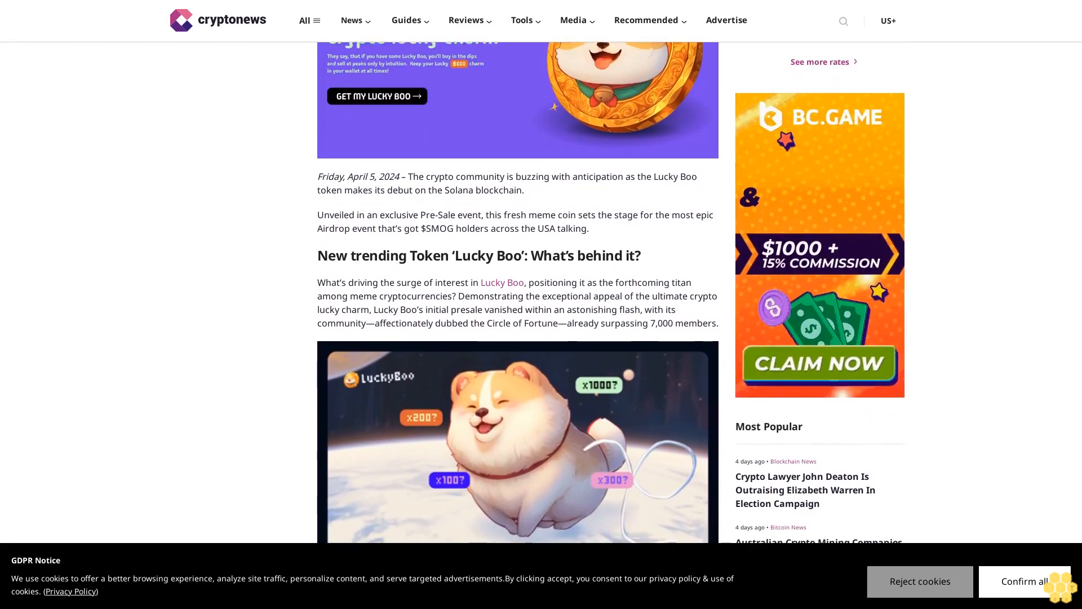
pyautogui.scroll(-3)
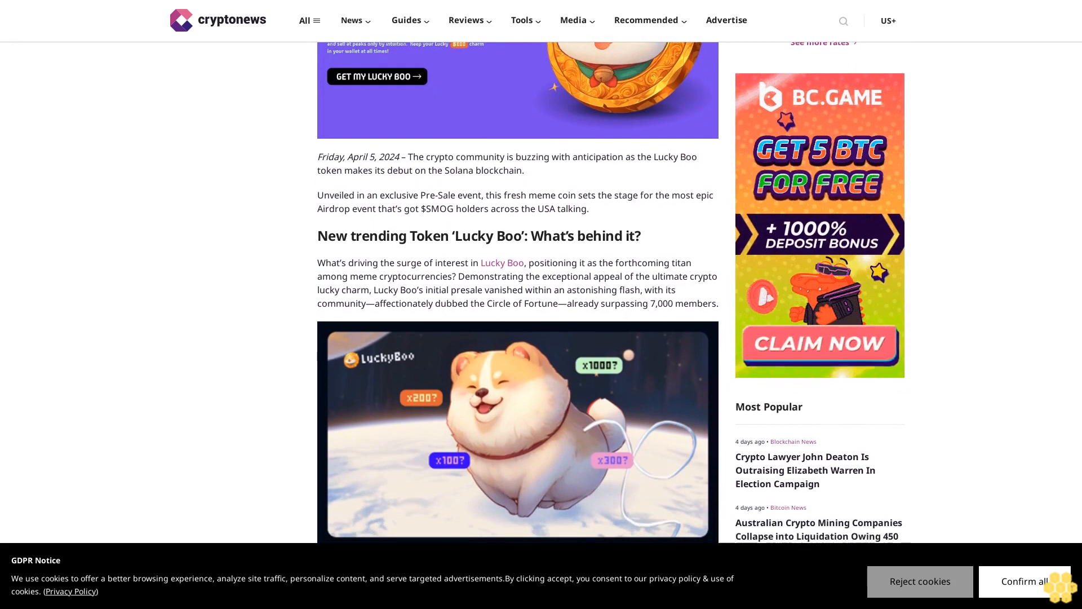
pyautogui.scroll(-3)
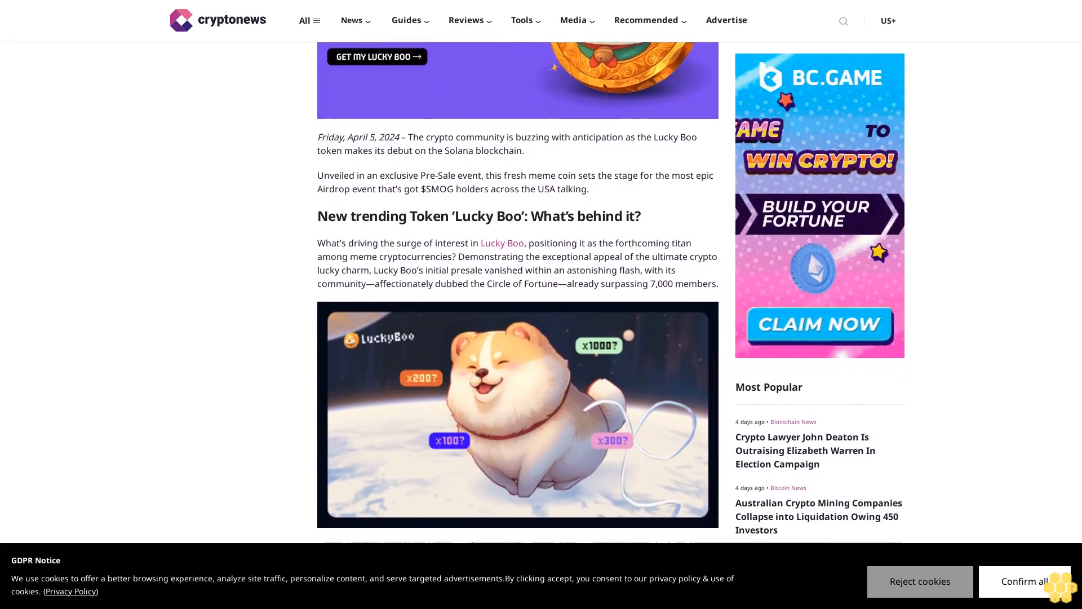
pyautogui.scroll(-3)
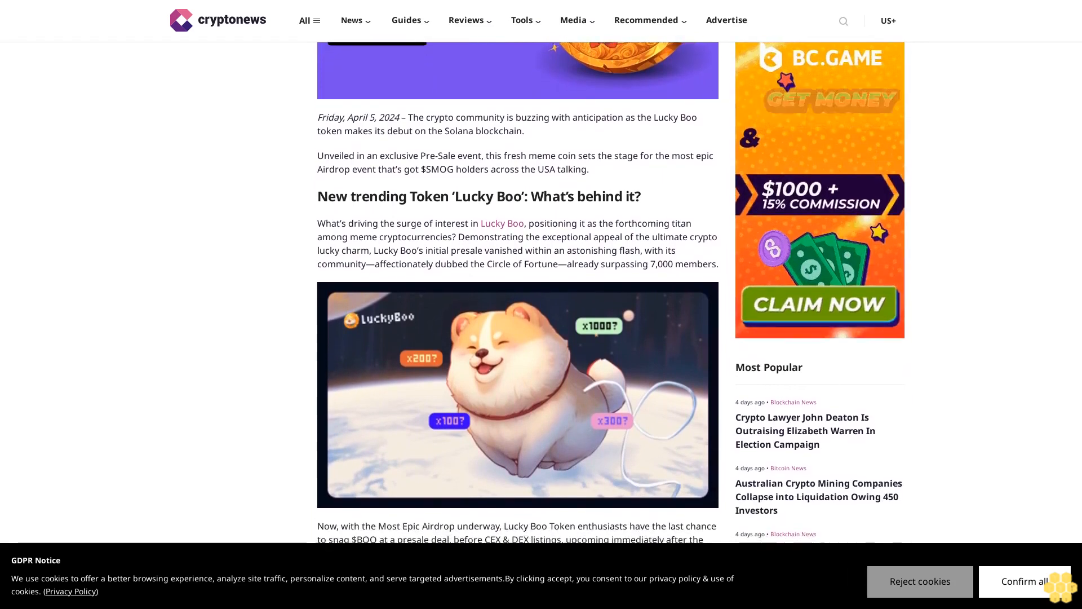
pyautogui.scroll(-3)
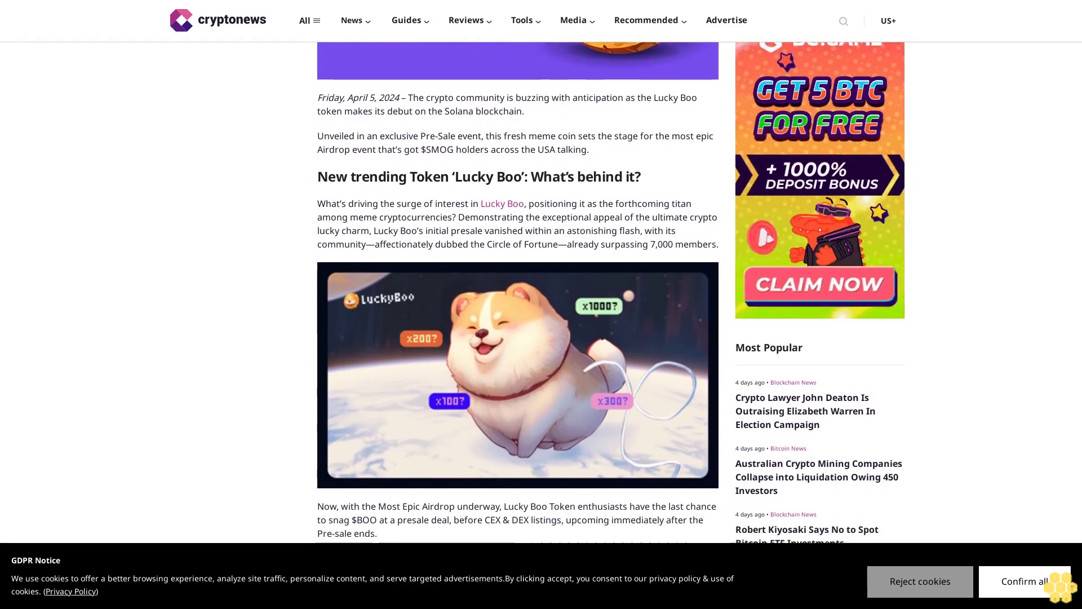
pyautogui.scroll(-3)
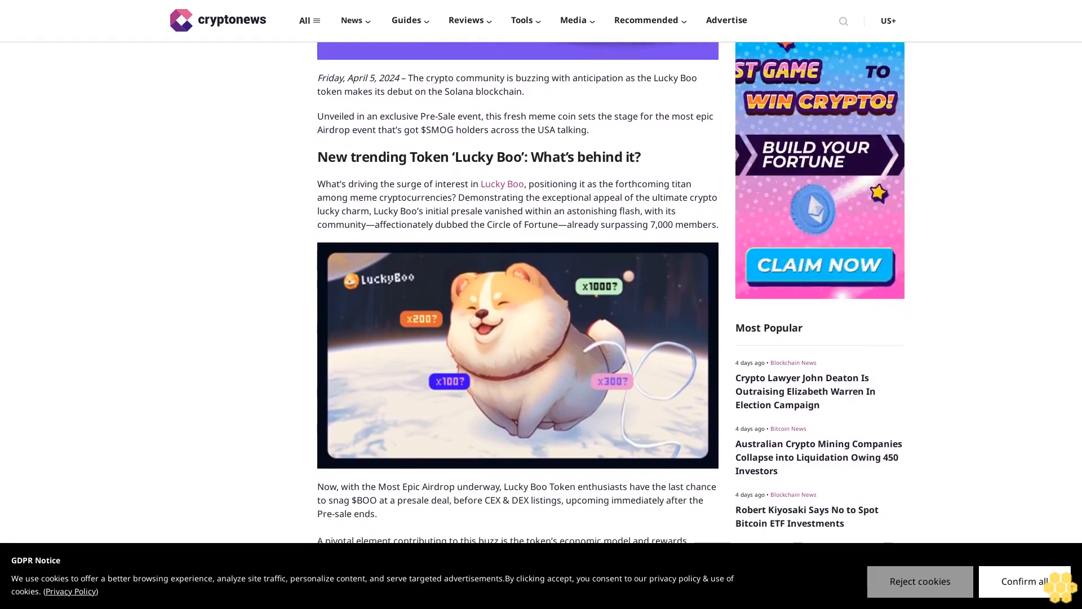
pyautogui.scroll(-3)
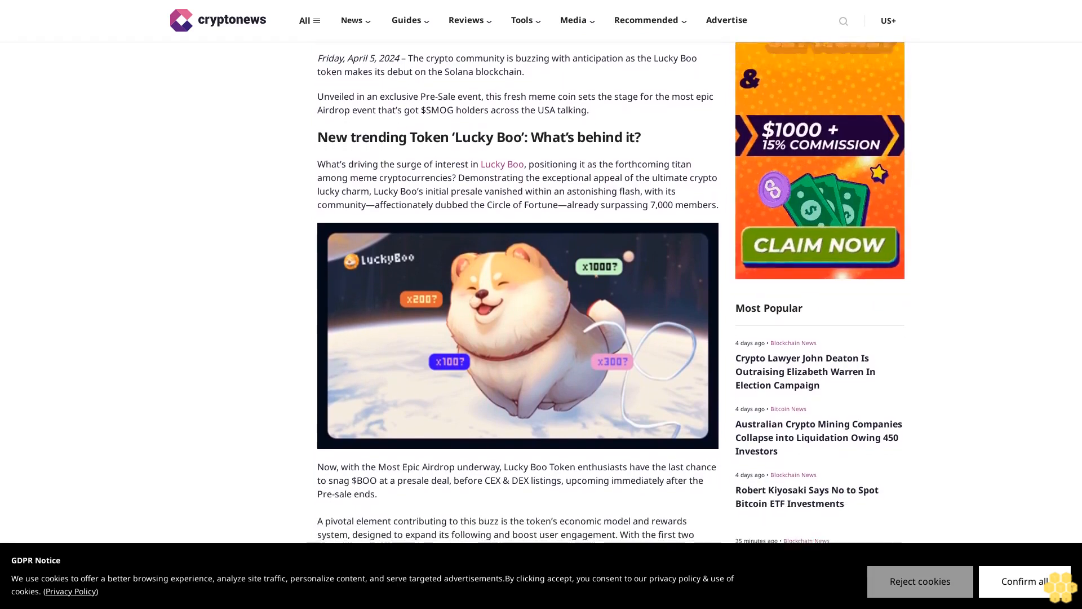
pyautogui.scroll(-3)
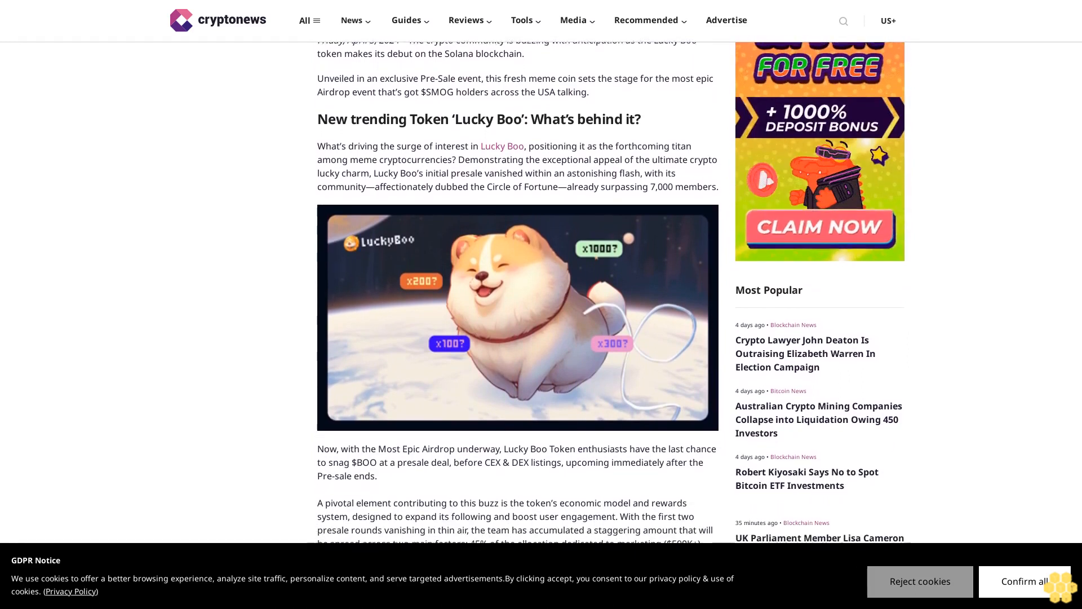
pyautogui.scroll(-3)
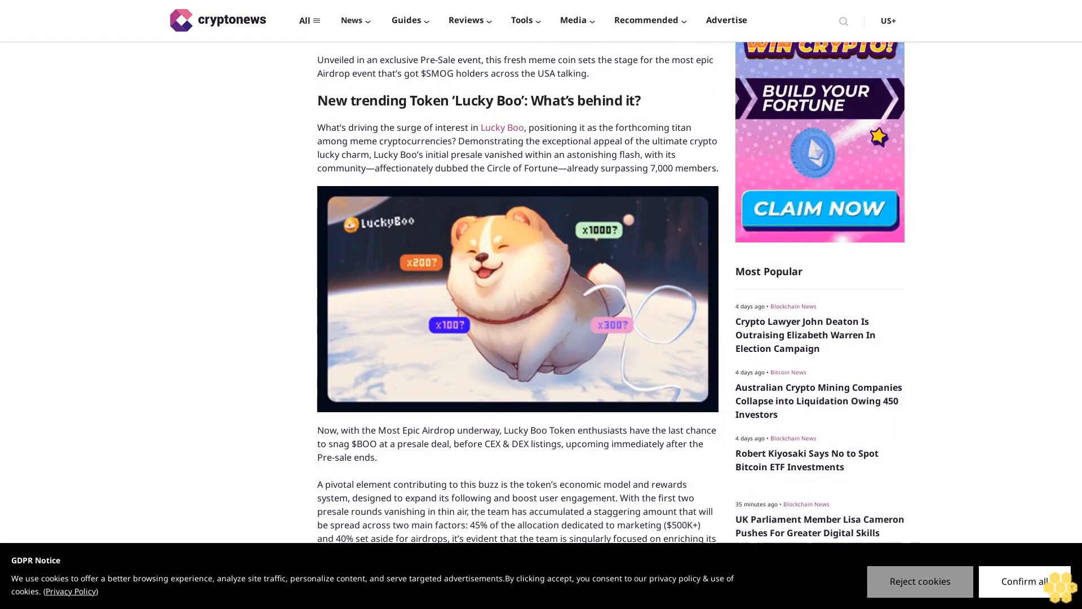
pyautogui.scroll(-3)
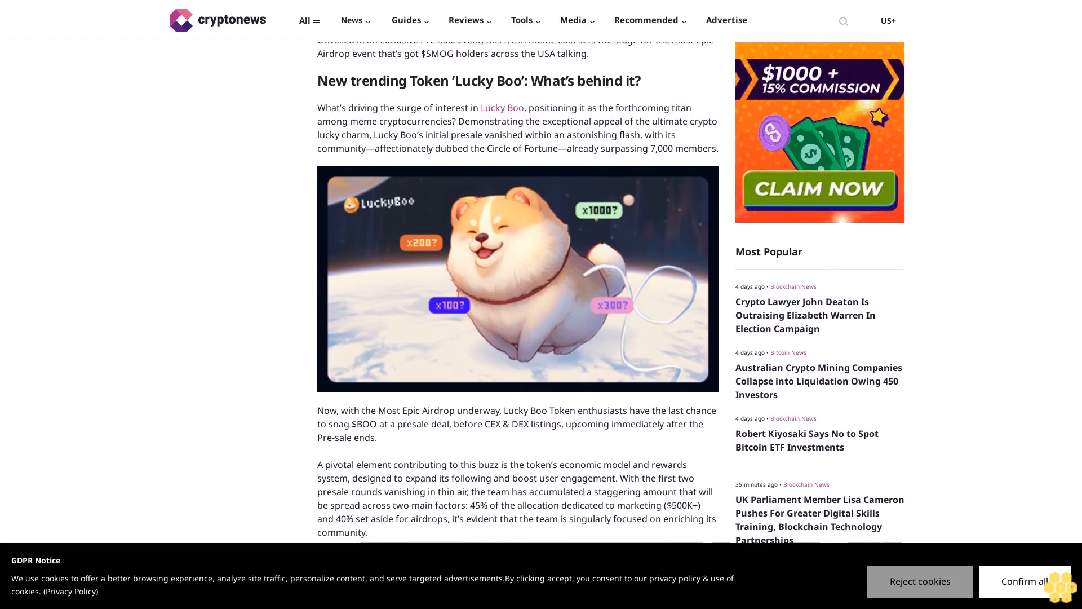
pyautogui.scroll(-3)
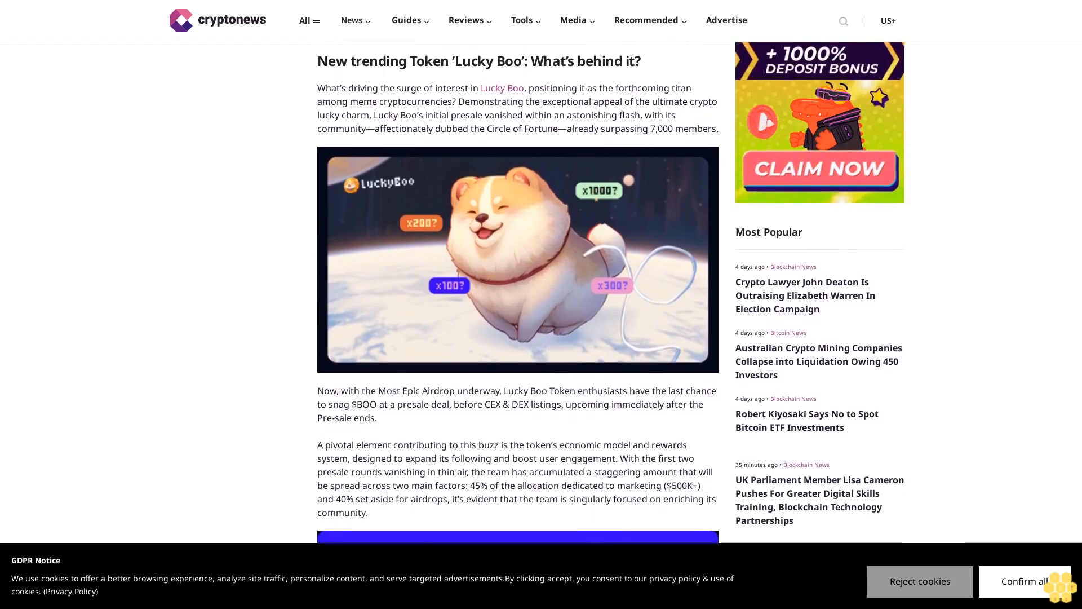
pyautogui.scroll(-3)
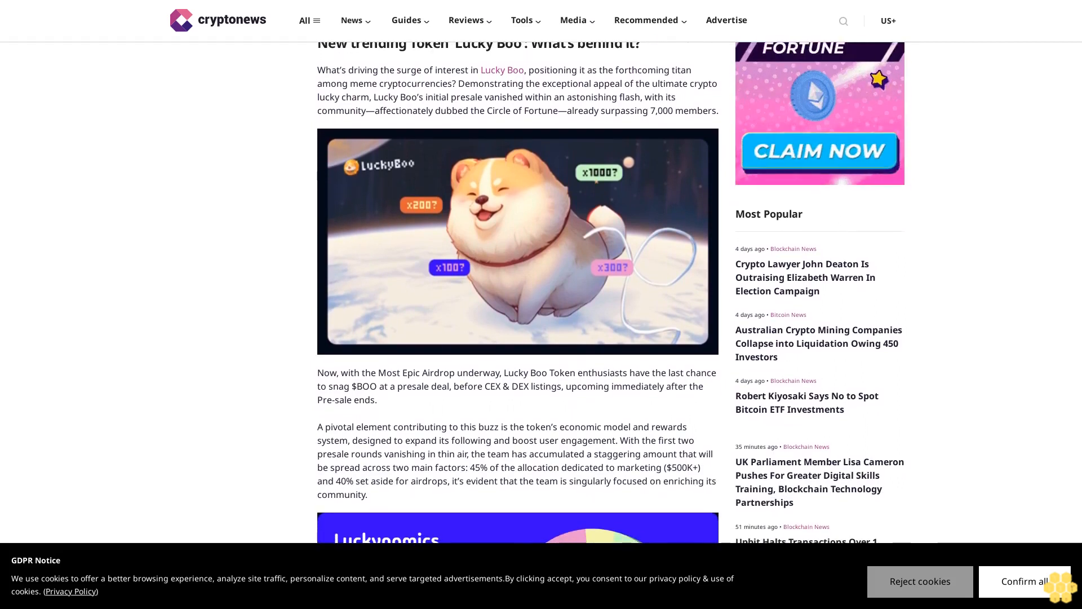
pyautogui.scroll(-3)
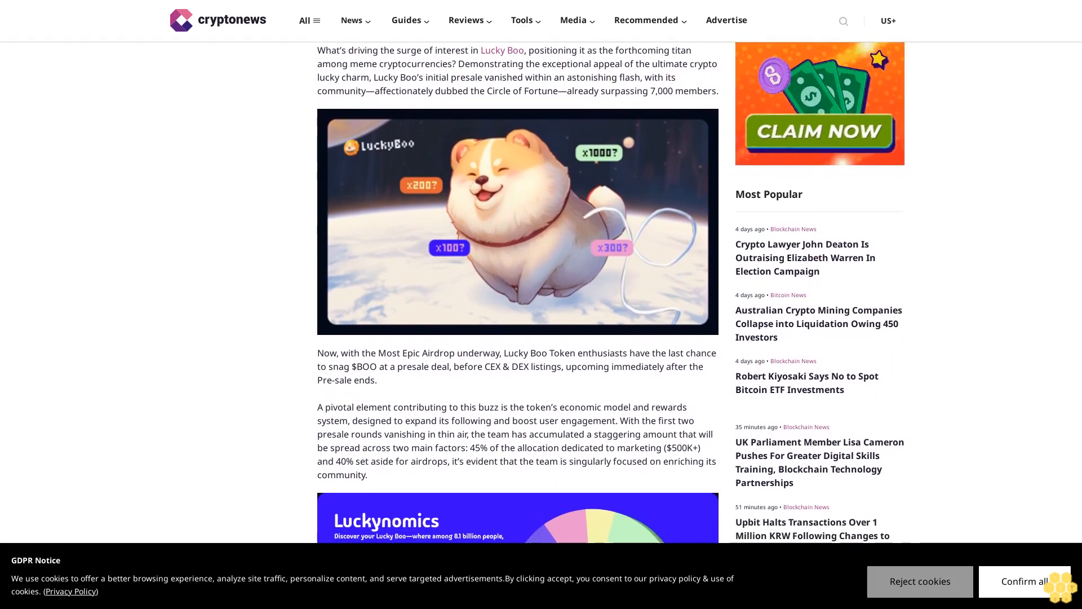
pyautogui.scroll(-3)
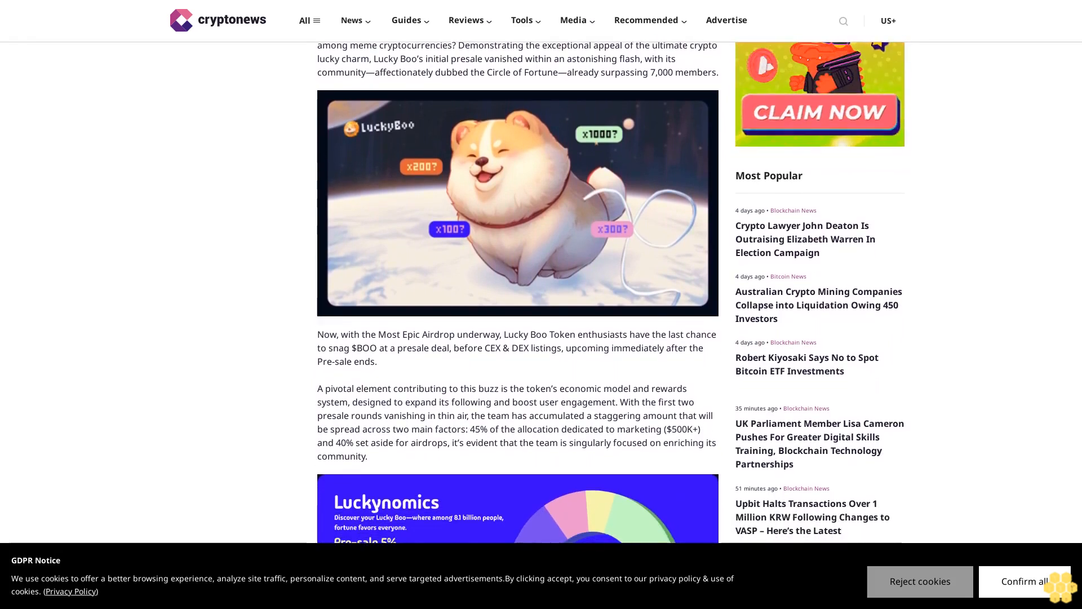
pyautogui.scroll(-3)
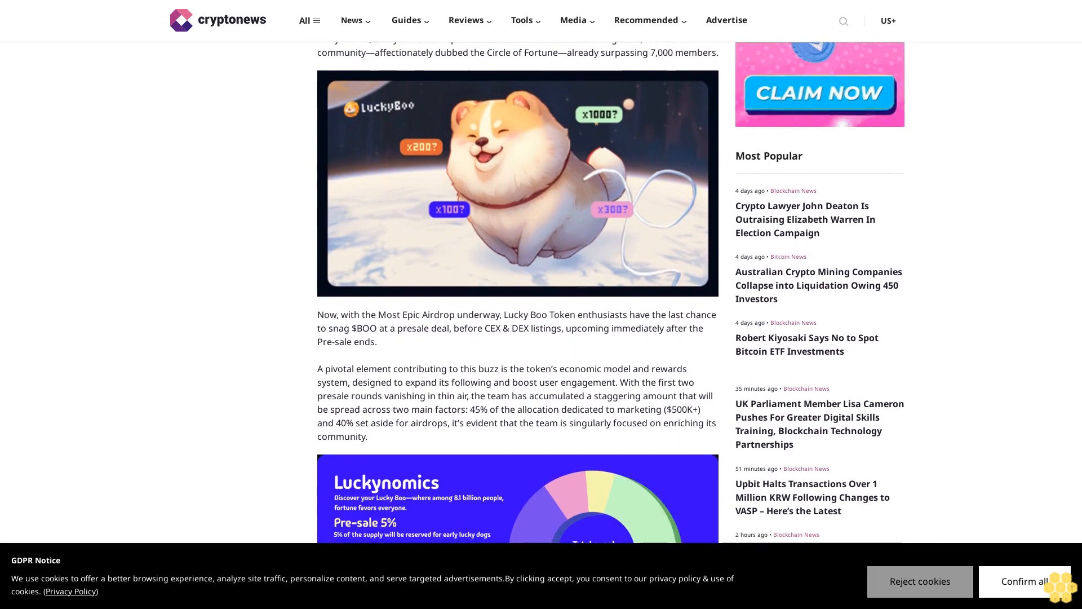
pyautogui.scroll(-3)
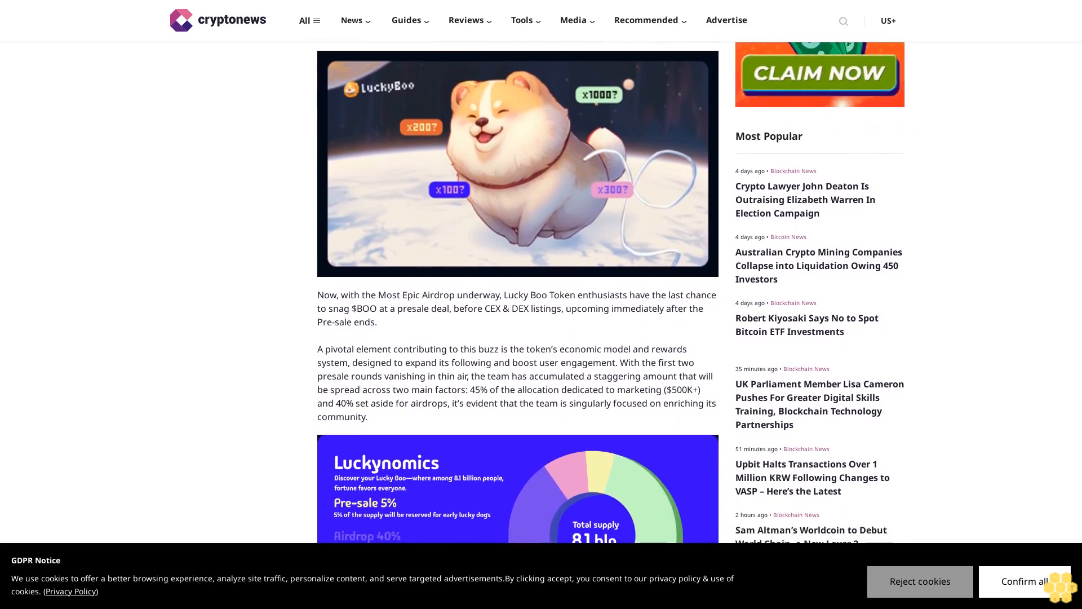
pyautogui.scroll(-3)
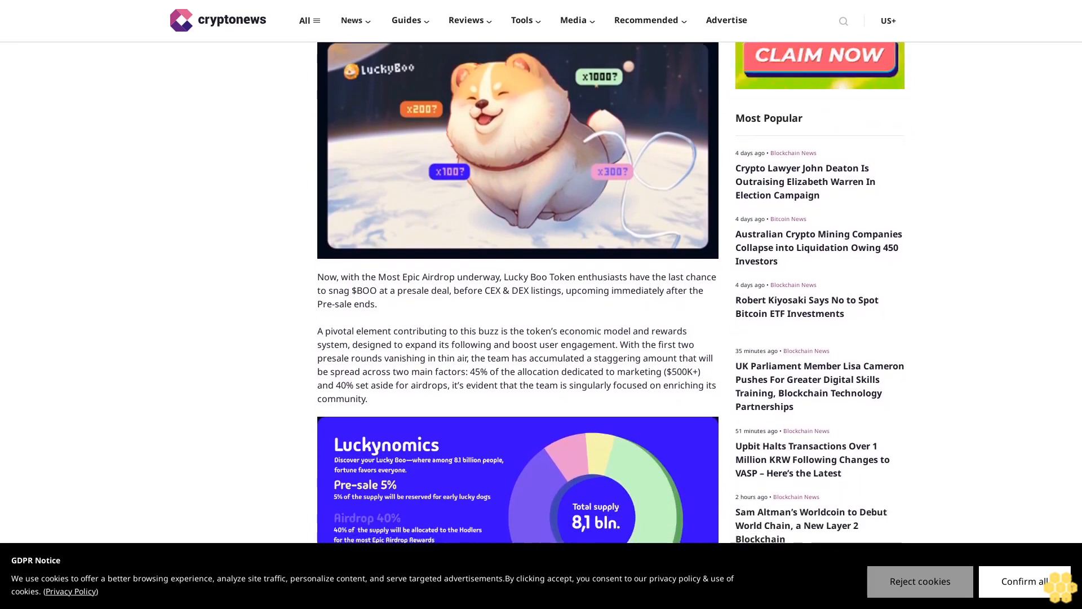
pyautogui.scroll(-3)
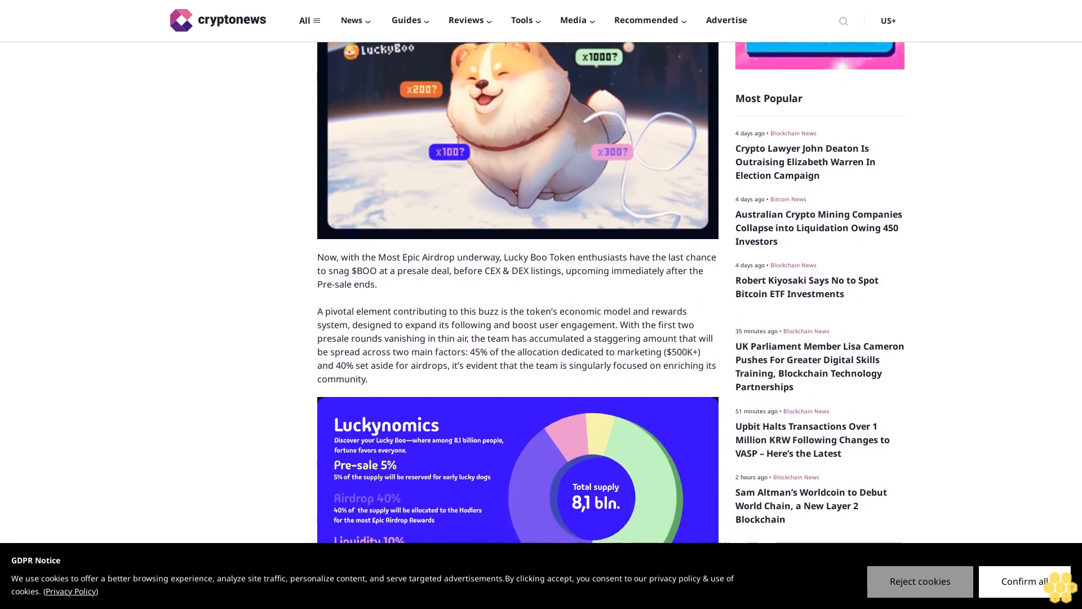
pyautogui.scroll(-3)
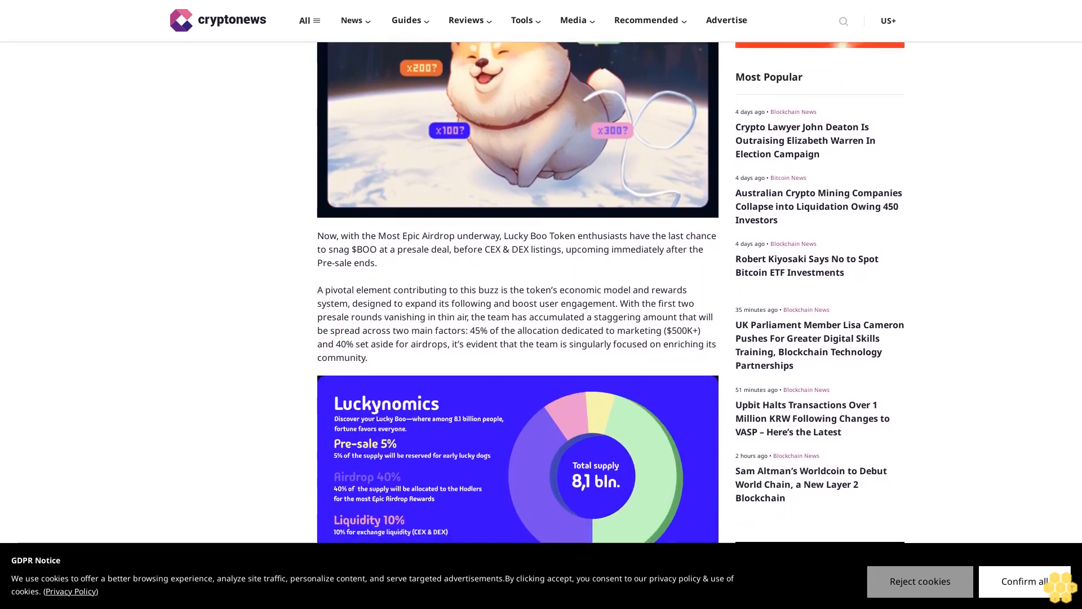
pyautogui.scroll(-3)
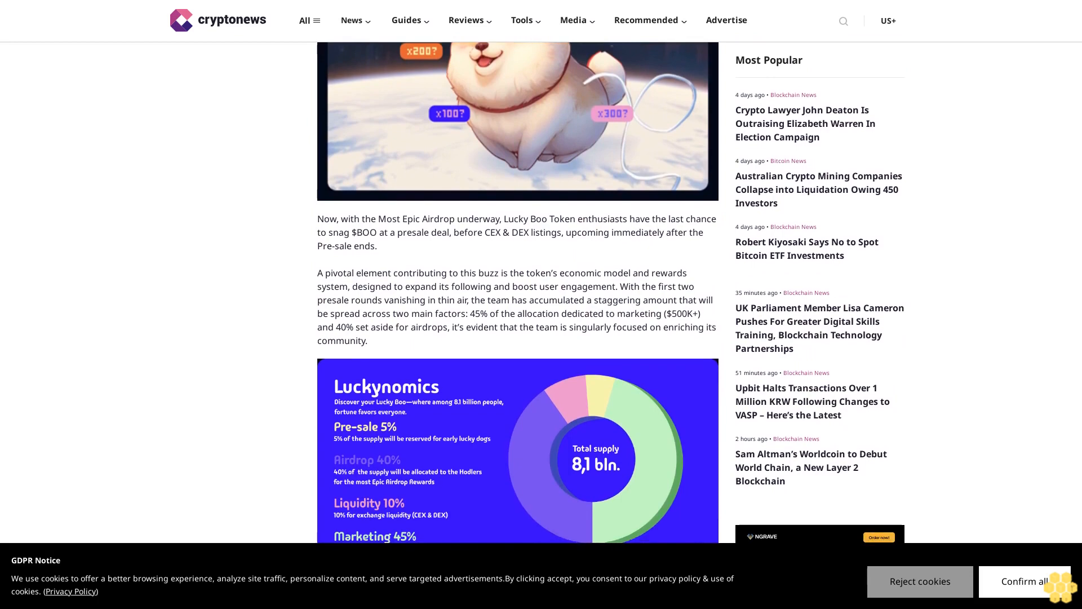
pyautogui.scroll(-3)
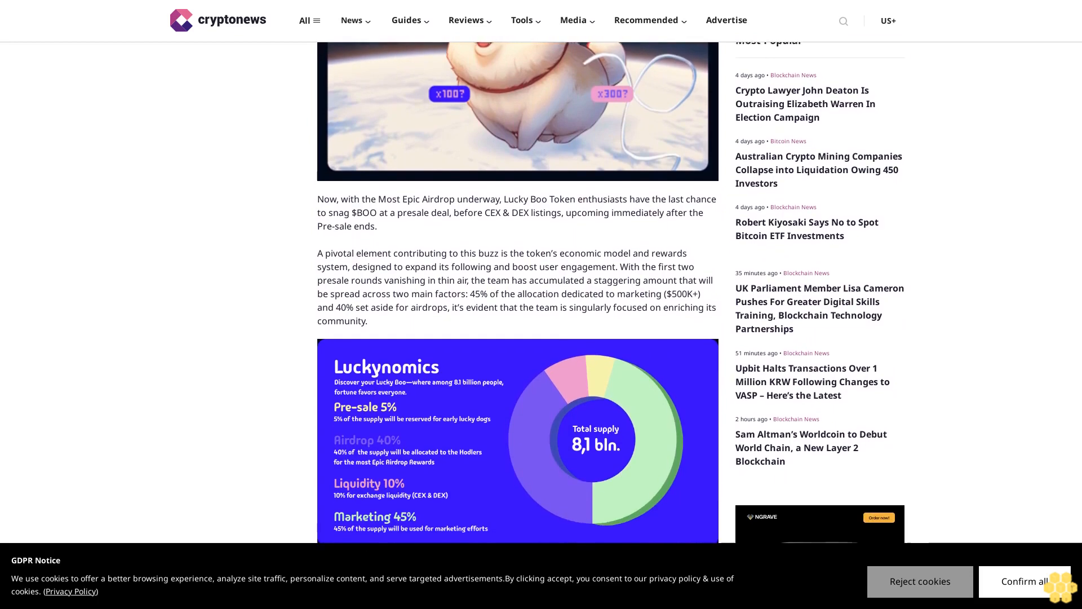
pyautogui.scroll(-3)
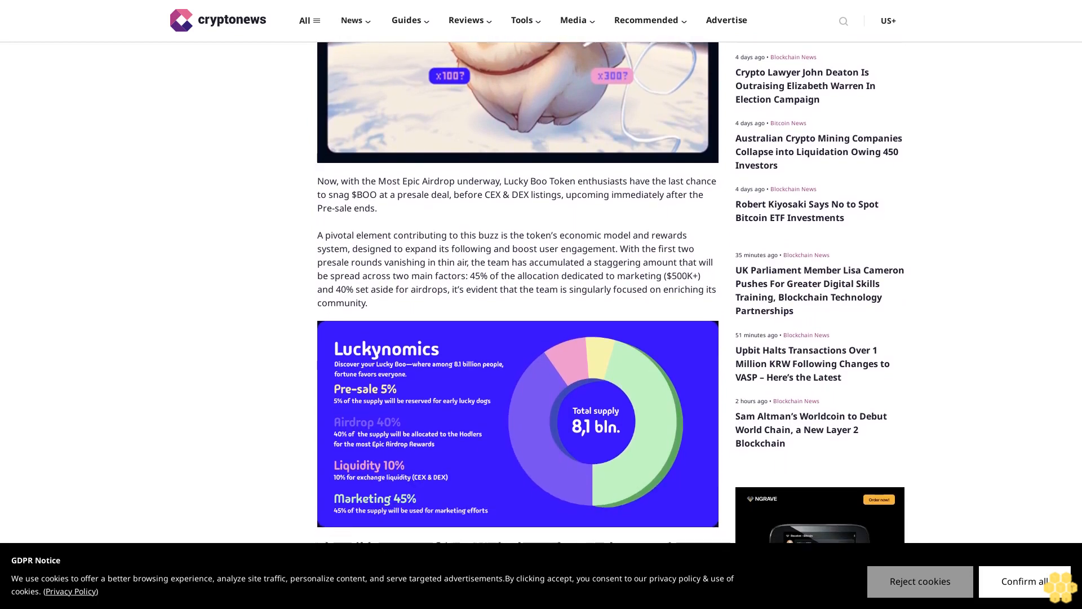
pyautogui.scroll(-3)
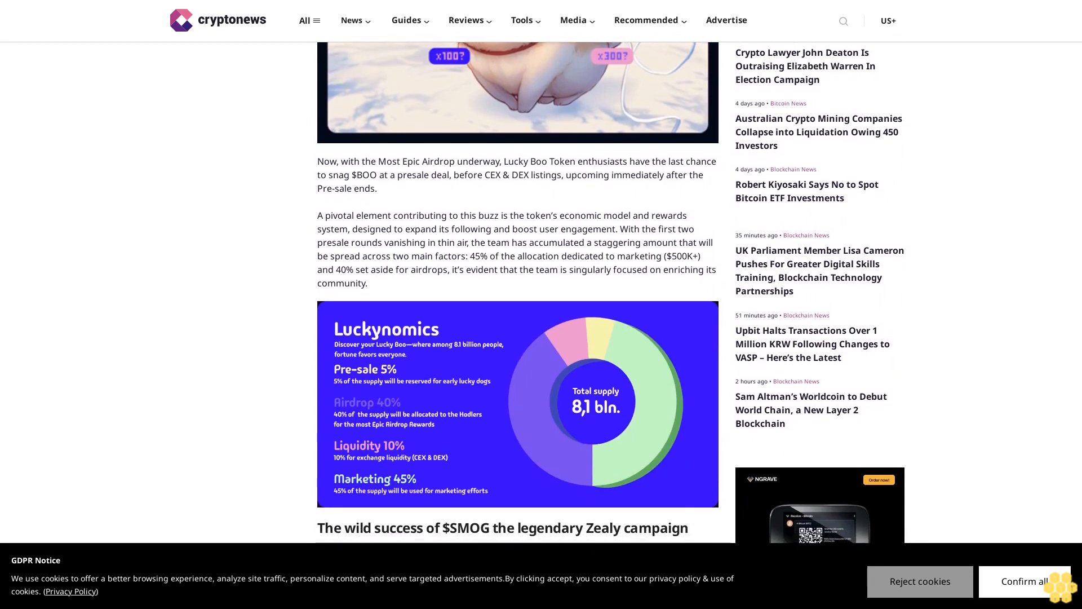
pyautogui.scroll(-3)
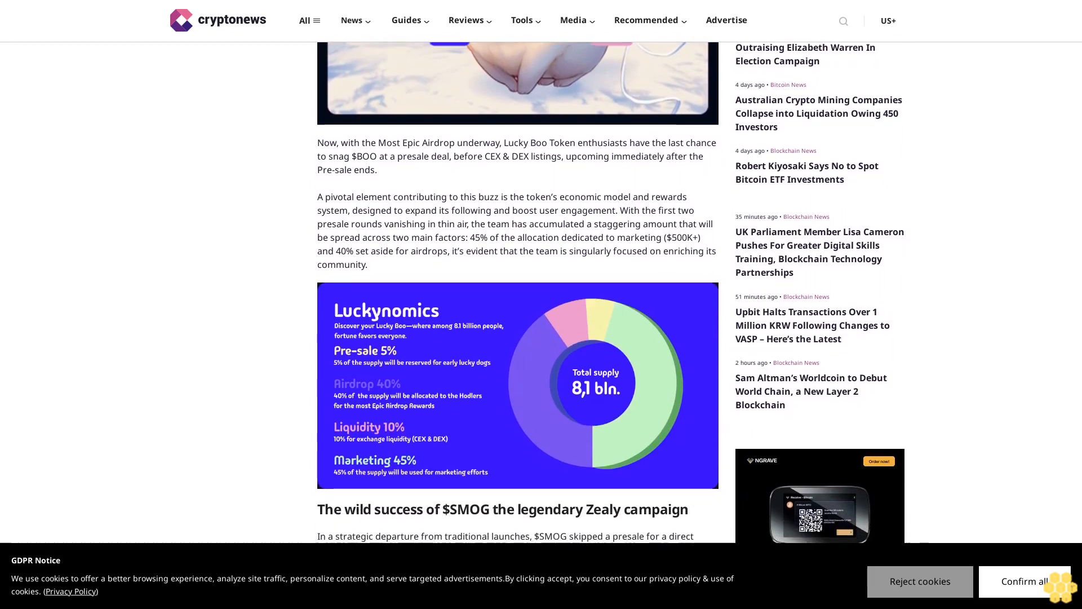
pyautogui.scroll(-3)
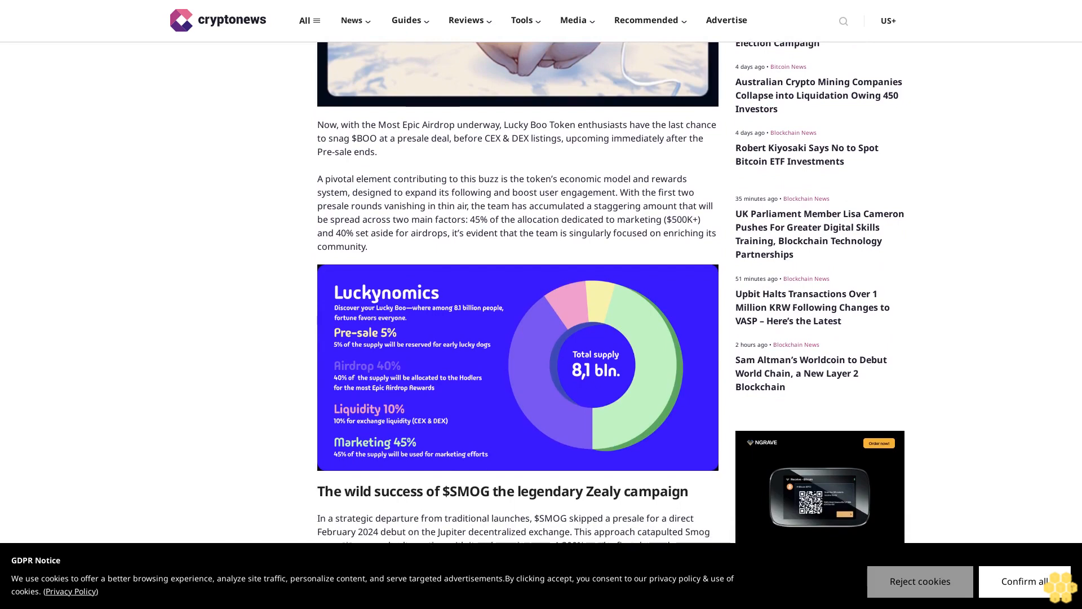
pyautogui.scroll(-3)
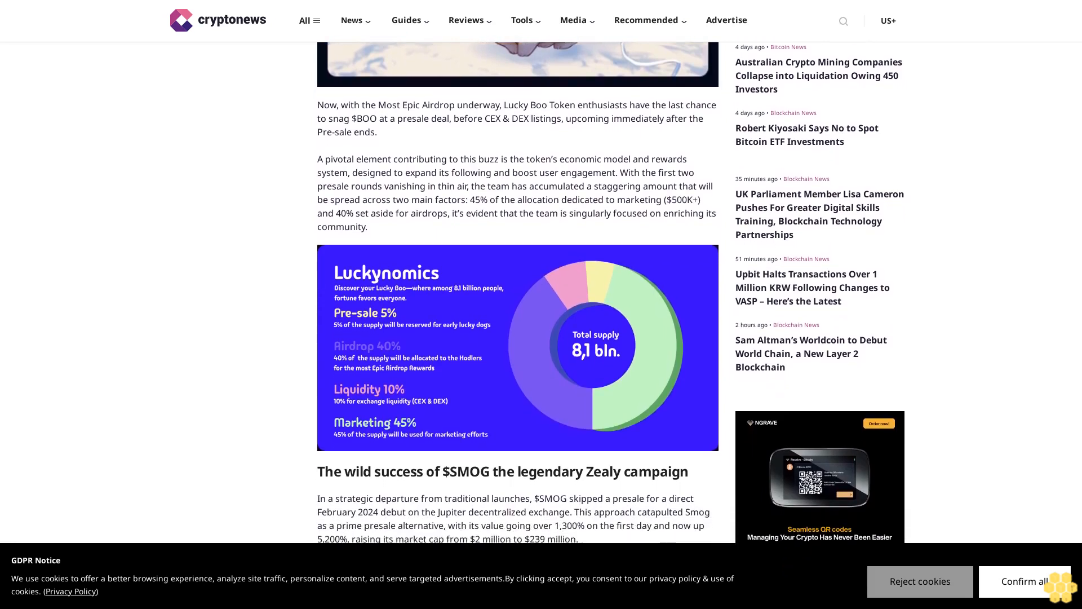
pyautogui.scroll(-3)
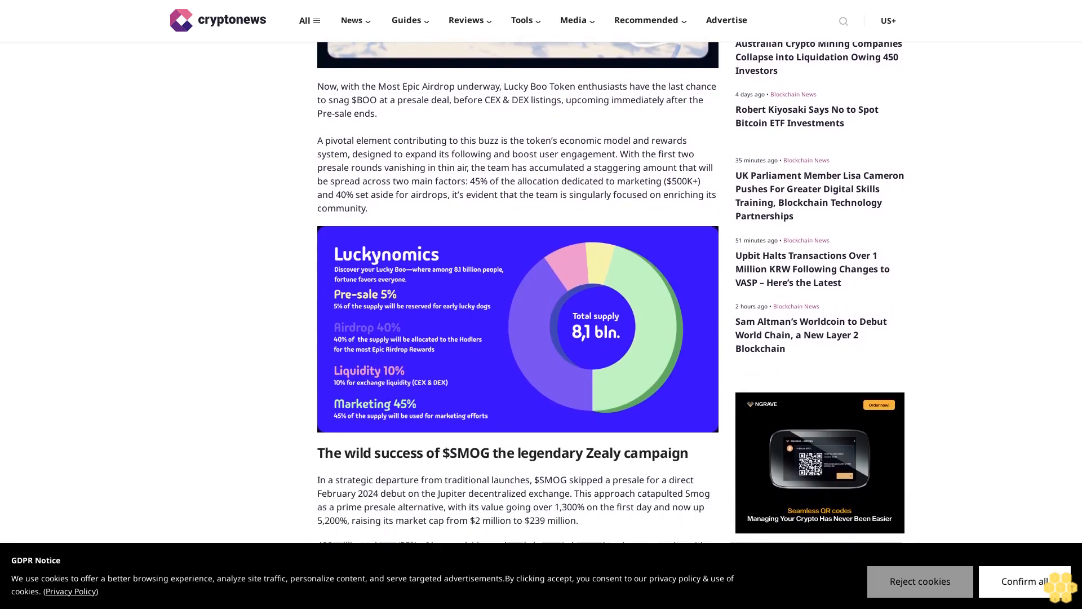
pyautogui.scroll(-3)
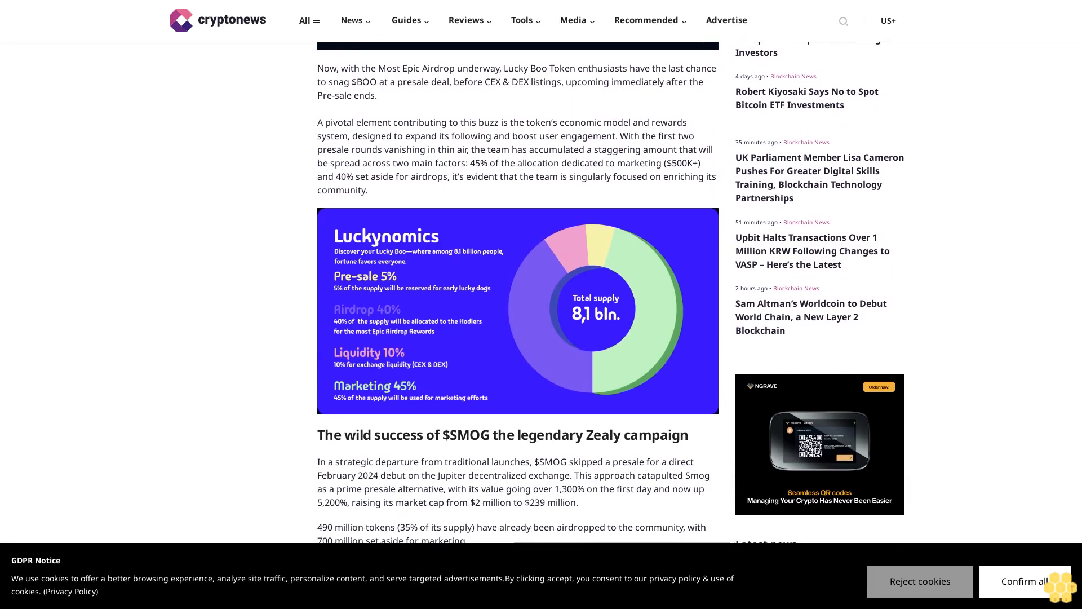
pyautogui.scroll(-3)
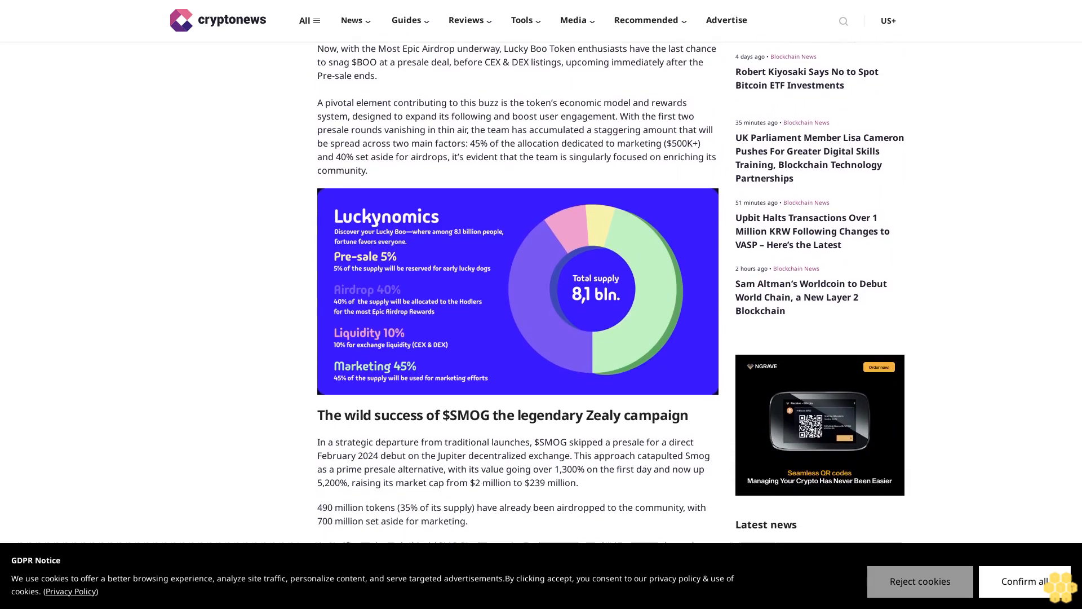
pyautogui.scroll(-3)
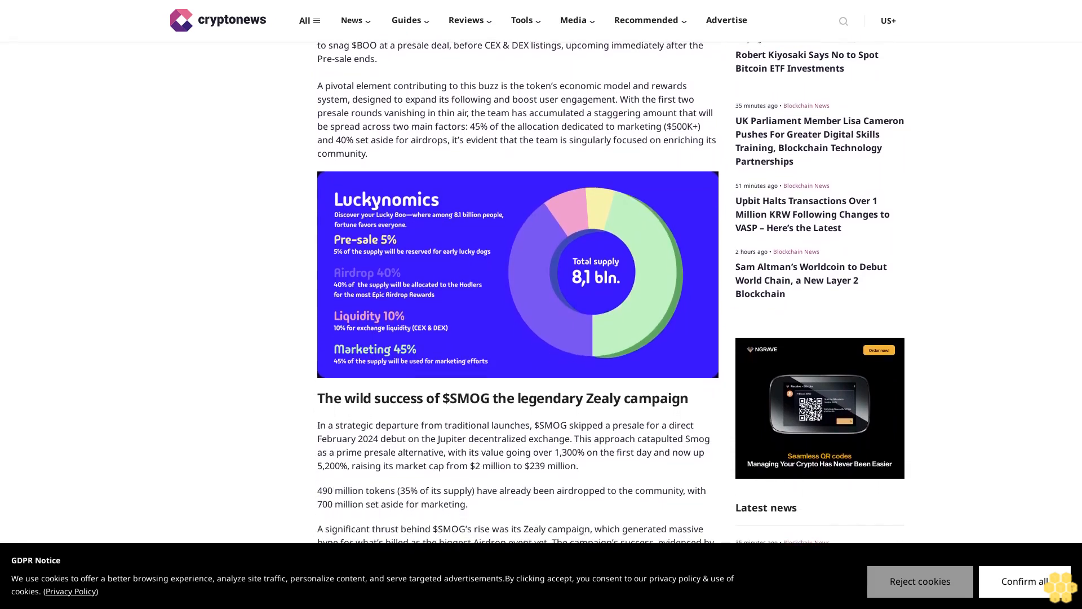
pyautogui.scroll(-3)
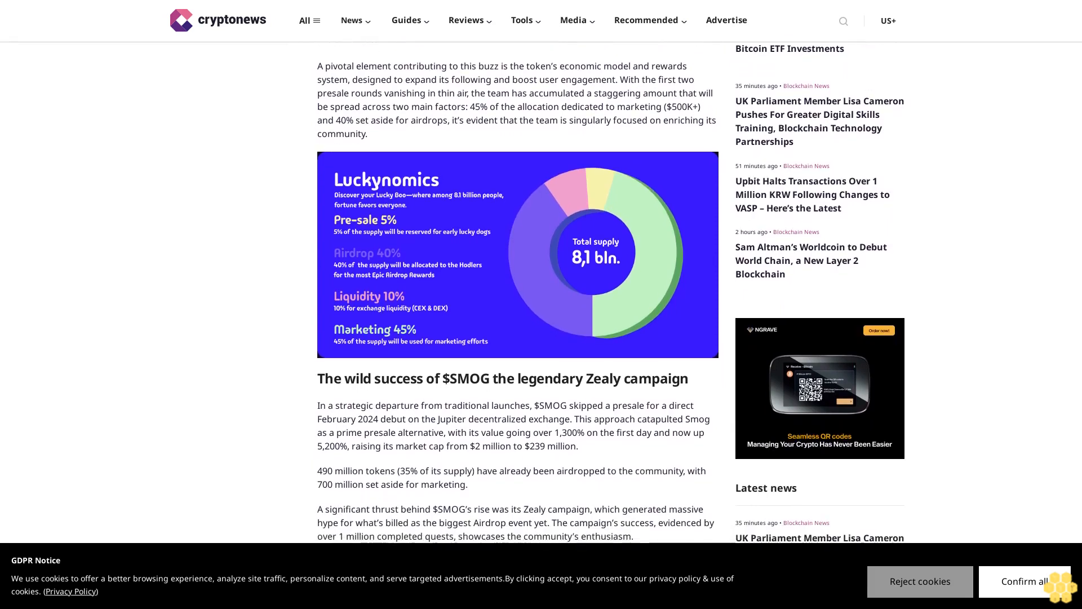
pyautogui.scroll(-3)
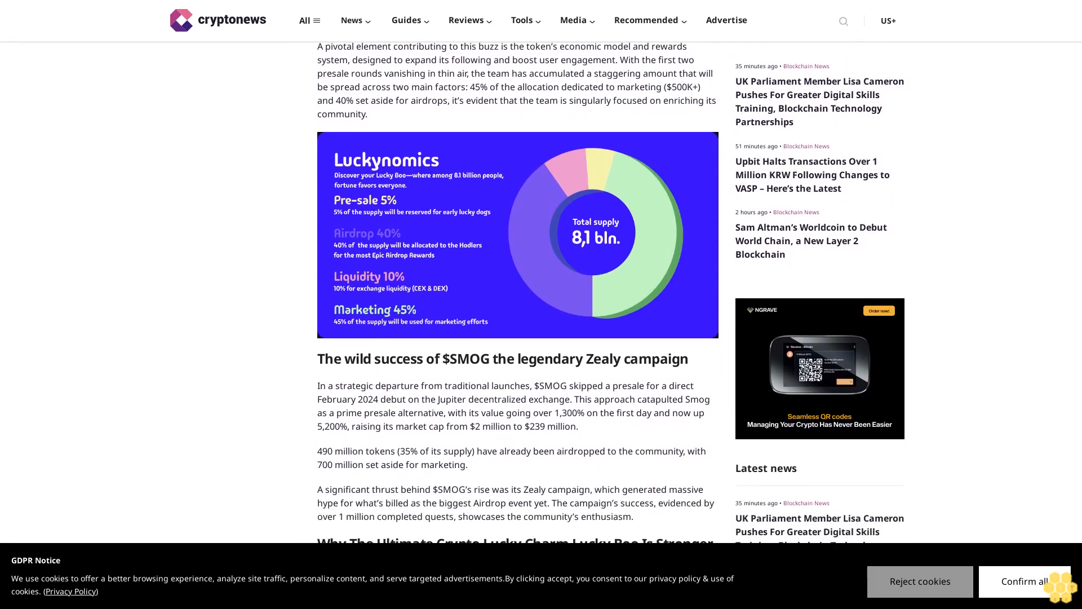
pyautogui.scroll(-3)
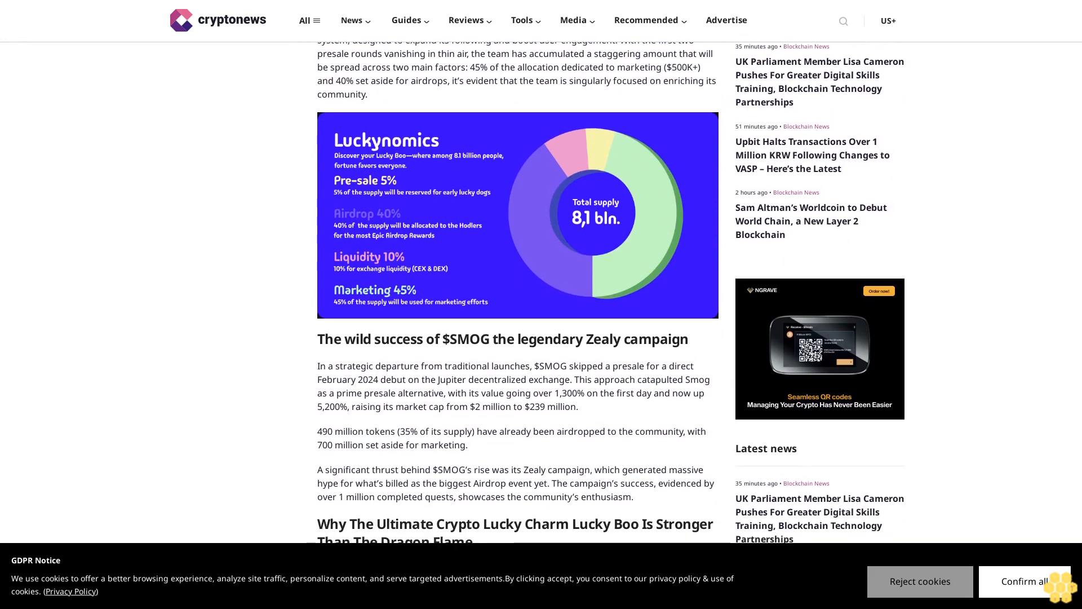
pyautogui.scroll(-3)
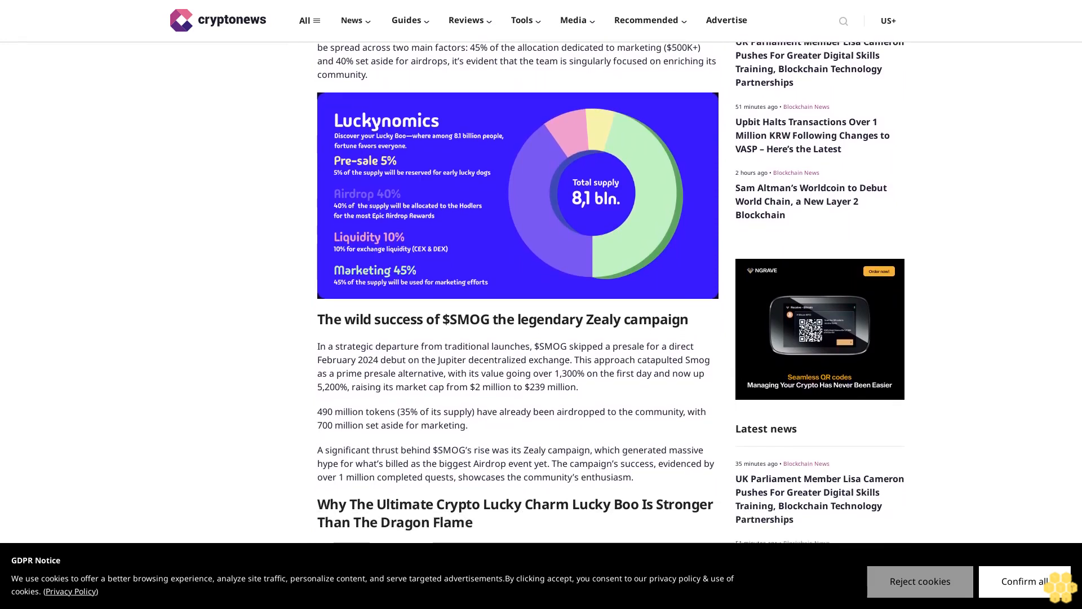
pyautogui.scroll(-3)
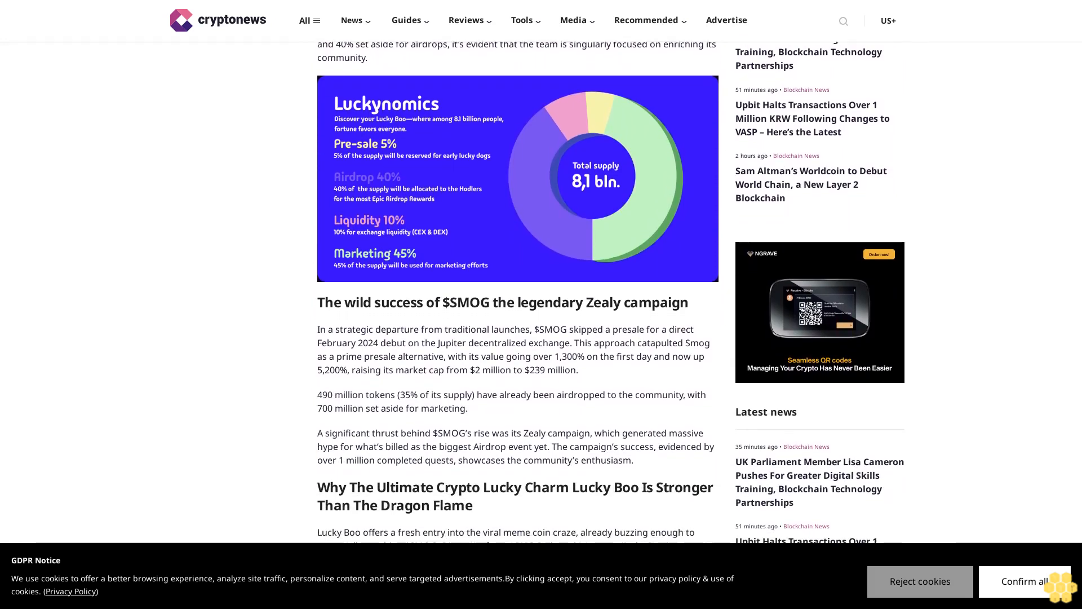
pyautogui.scroll(-3)
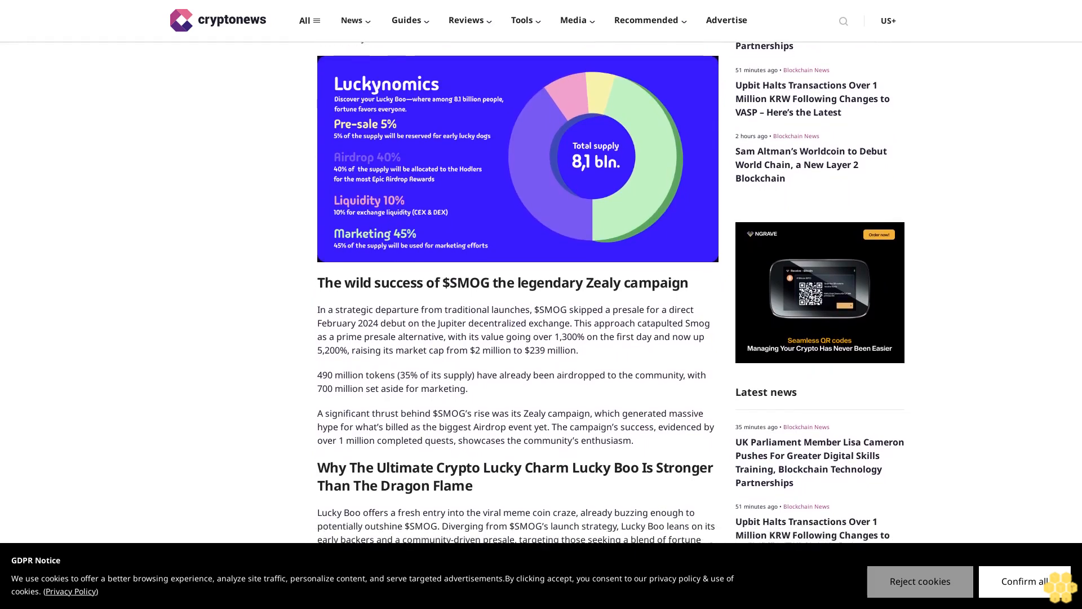
pyautogui.scroll(-3)
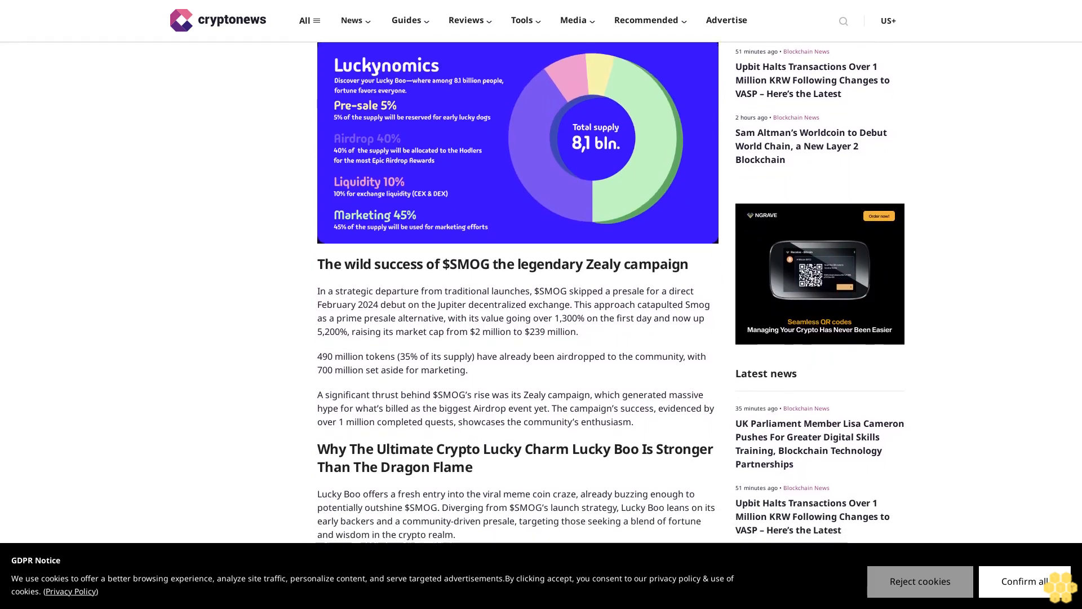
pyautogui.scroll(-3)
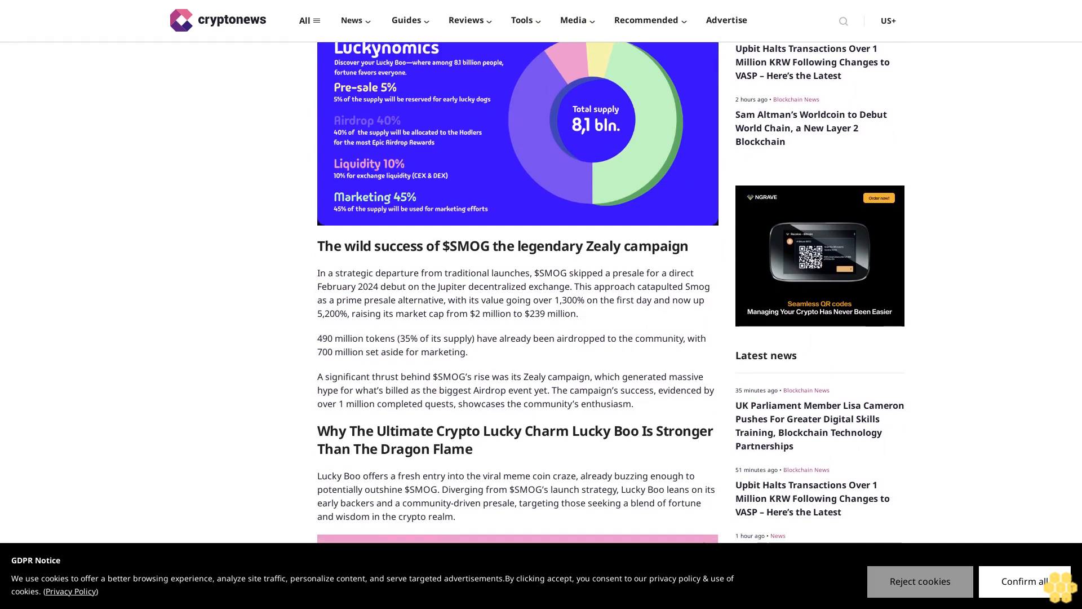
pyautogui.scroll(-3)
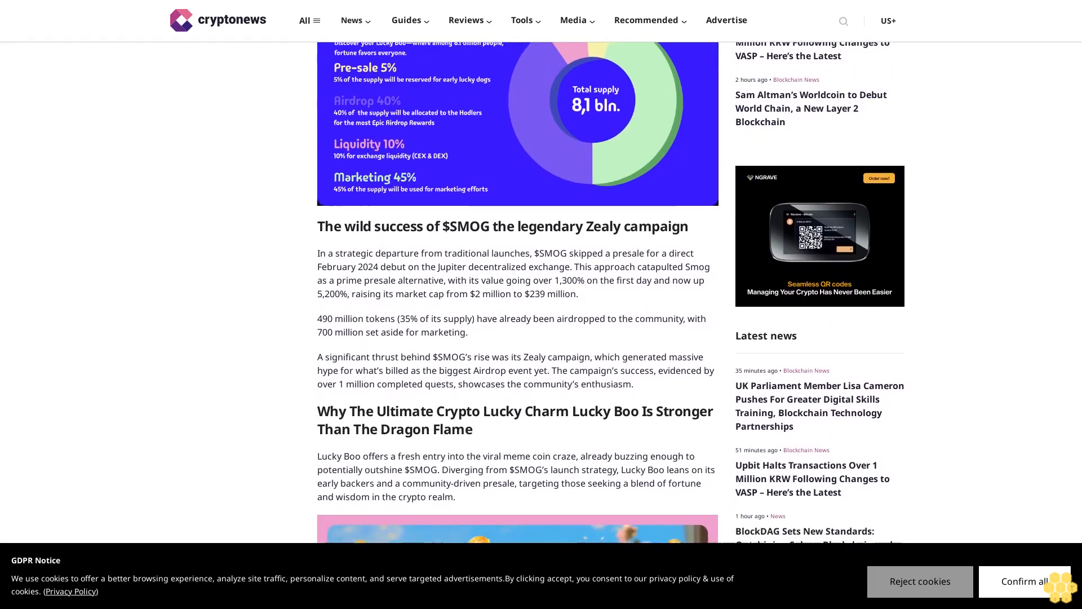
pyautogui.scroll(-3)
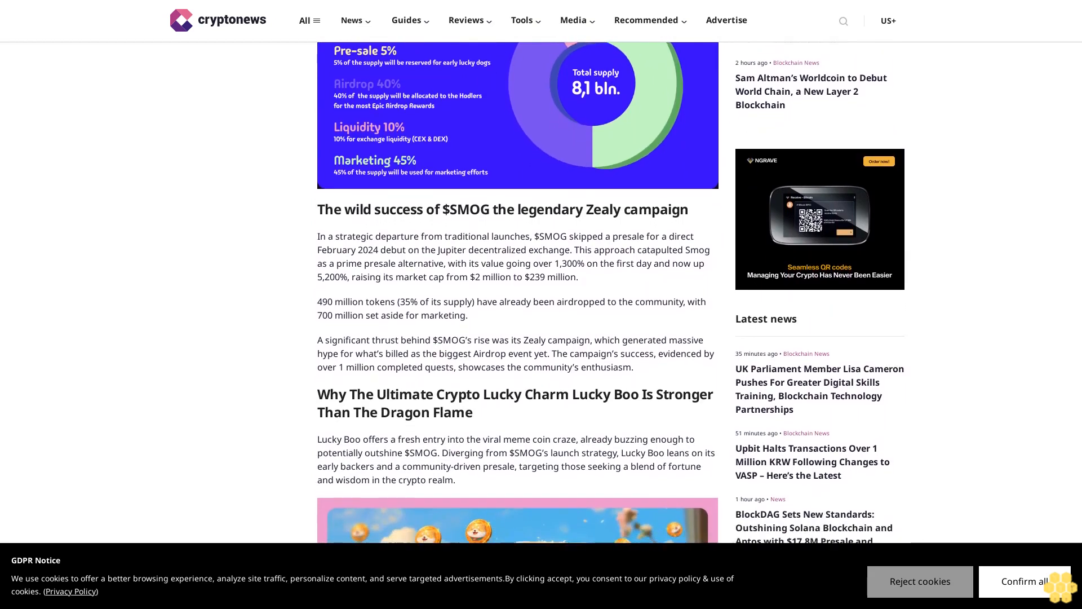
pyautogui.scroll(-3)
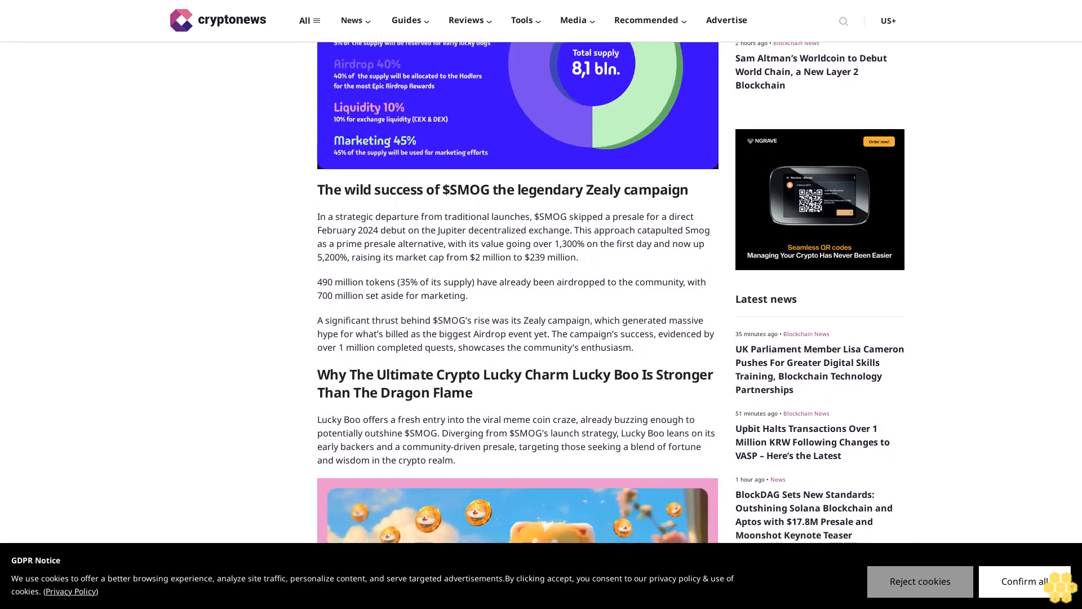
pyautogui.scroll(-3)
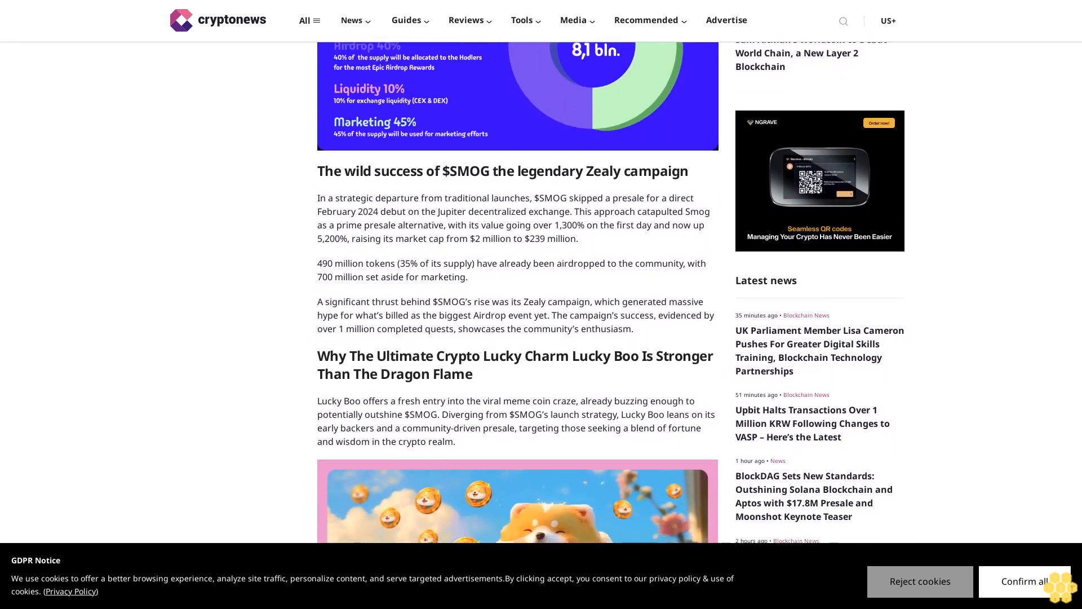
pyautogui.scroll(-3)
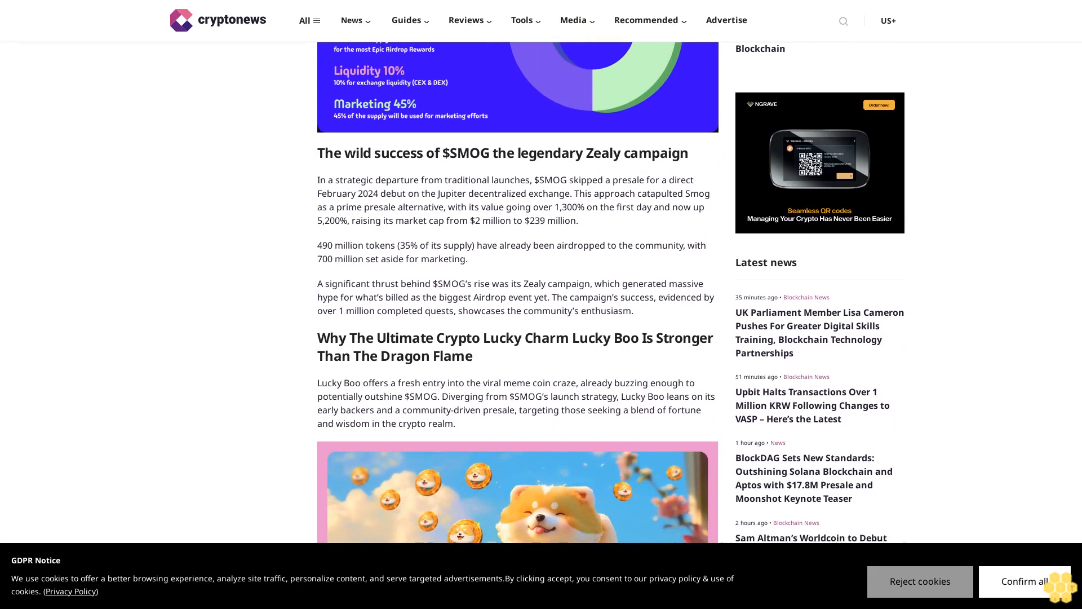
pyautogui.scroll(-3)
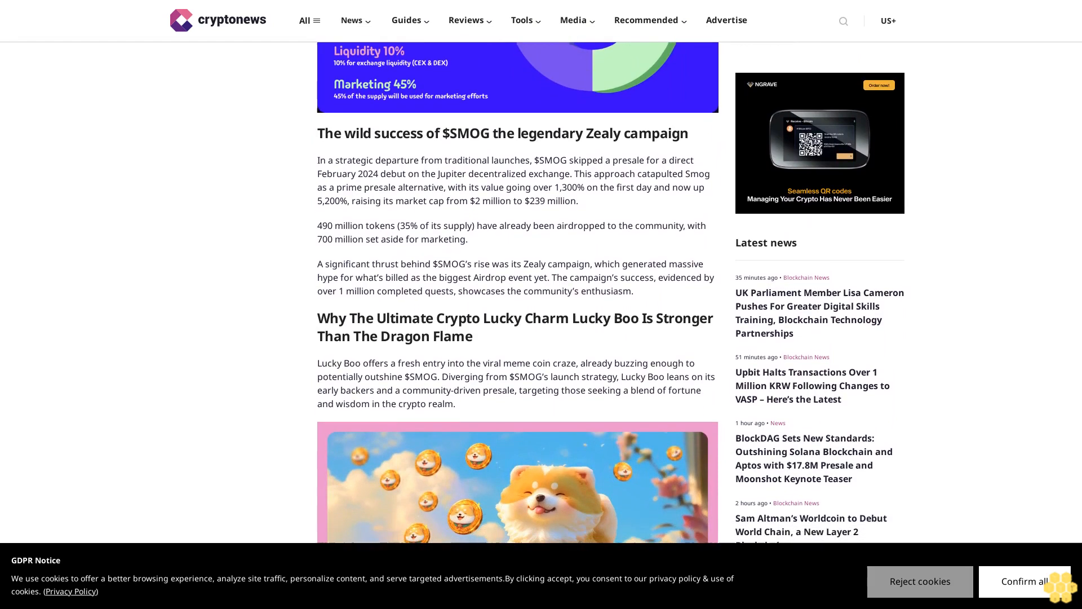
pyautogui.scroll(-3)
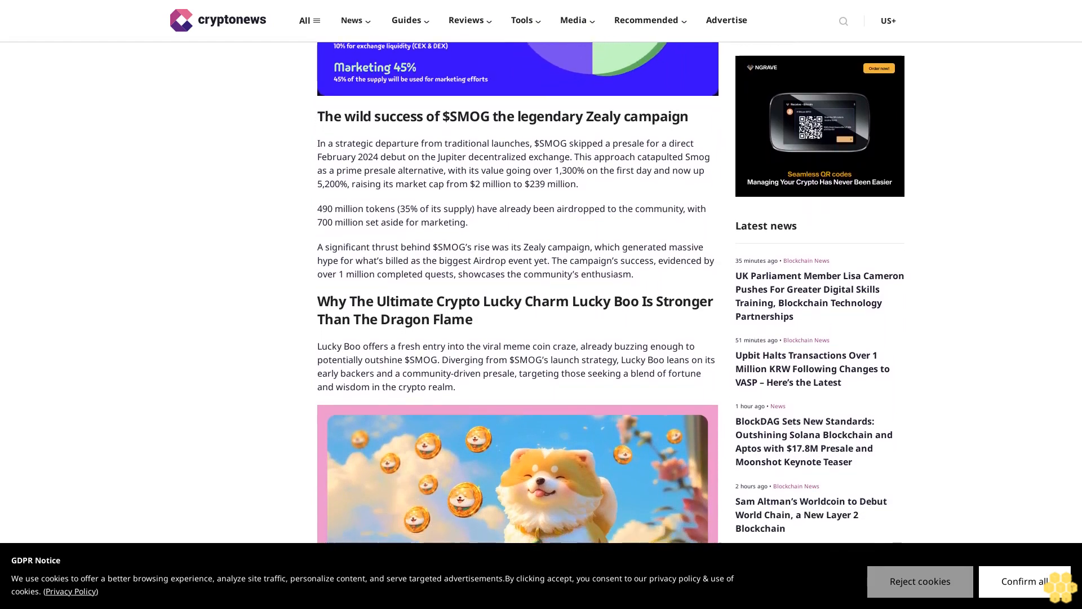
pyautogui.scroll(-3)
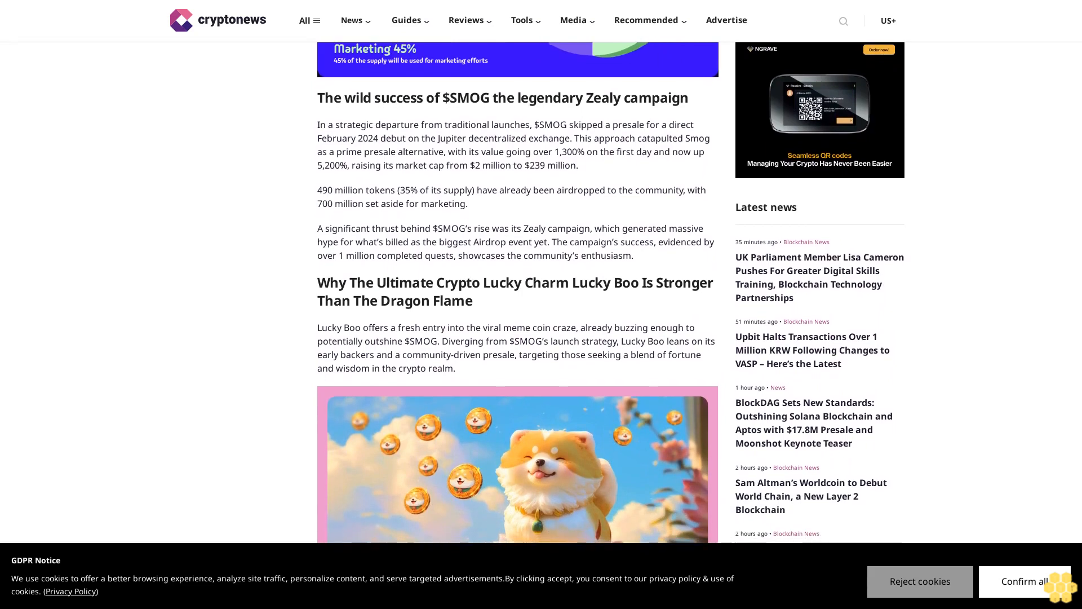
pyautogui.scroll(-3)
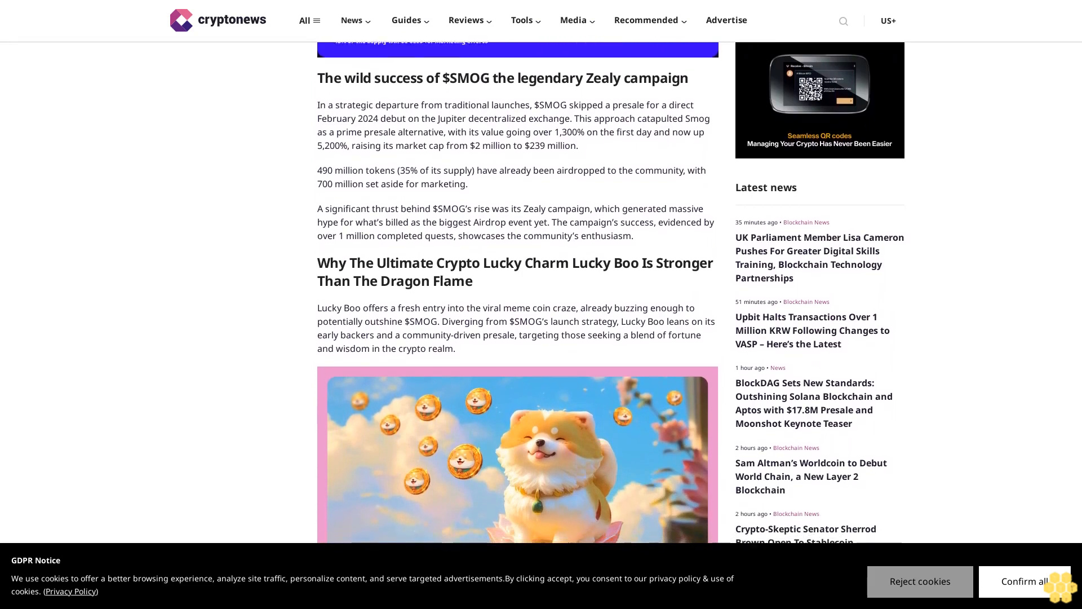
pyautogui.scroll(-3)
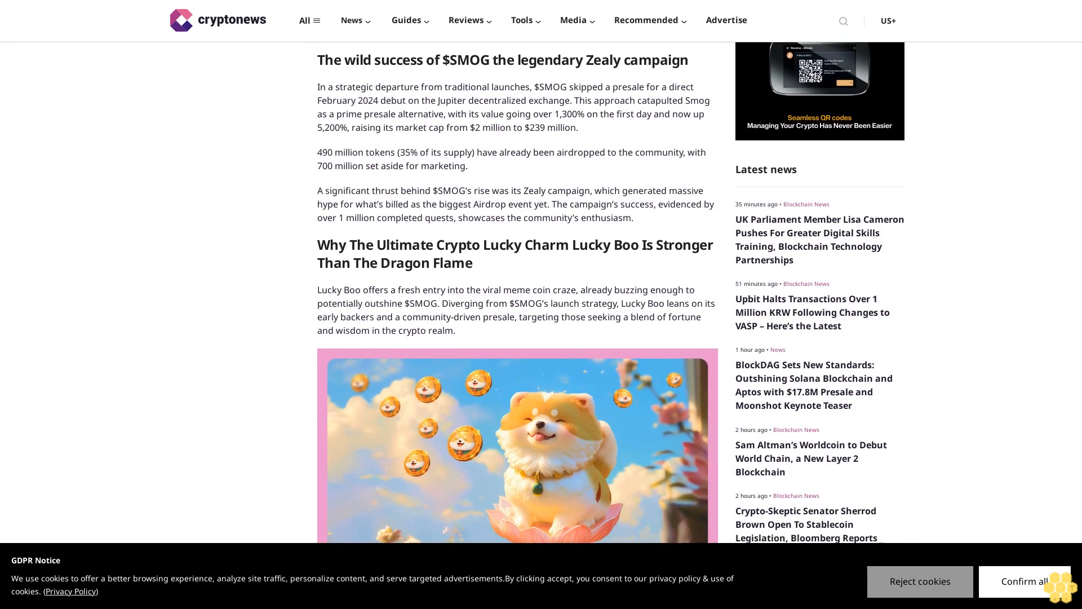
pyautogui.scroll(-3)
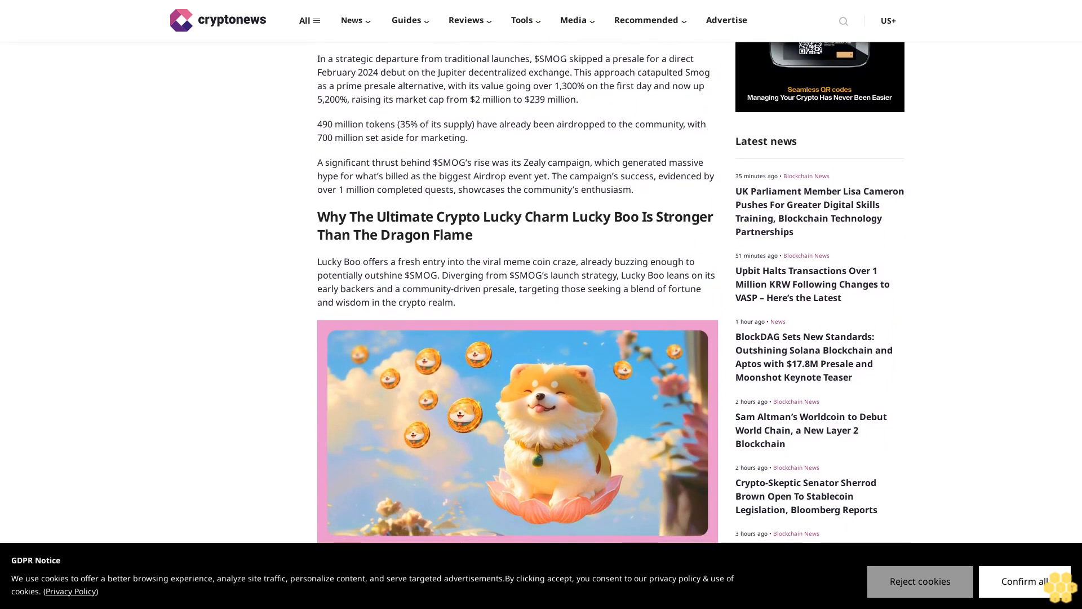
pyautogui.scroll(-3)
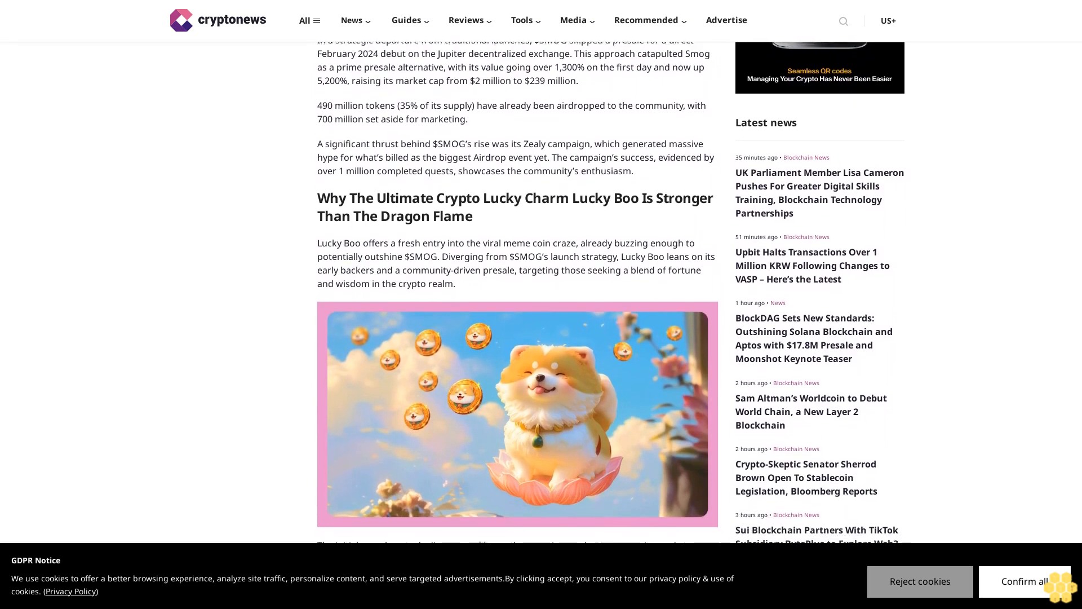
pyautogui.scroll(-3)
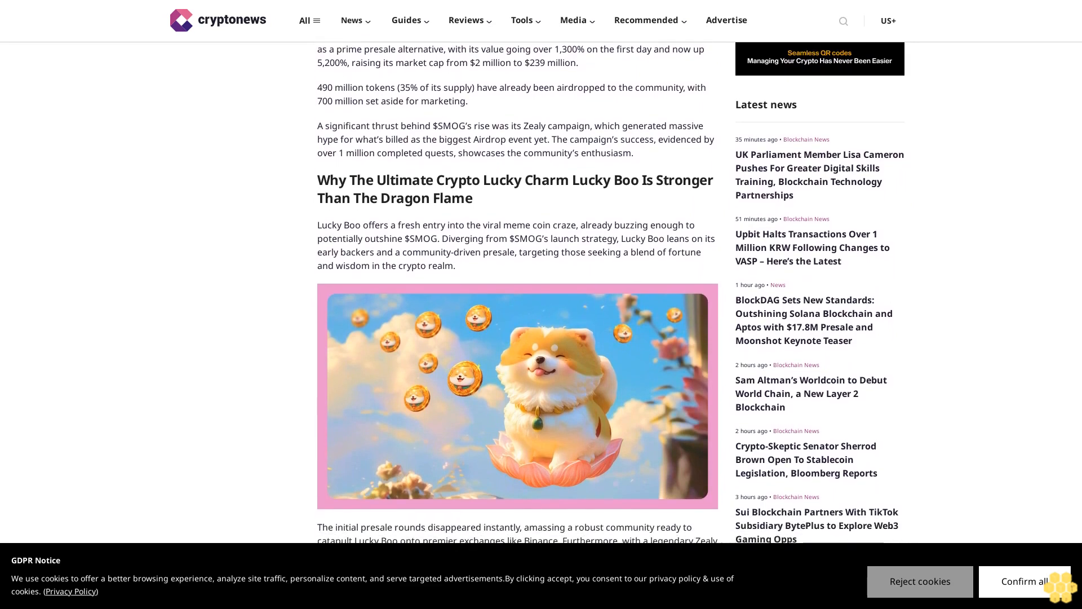
pyautogui.scroll(-3)
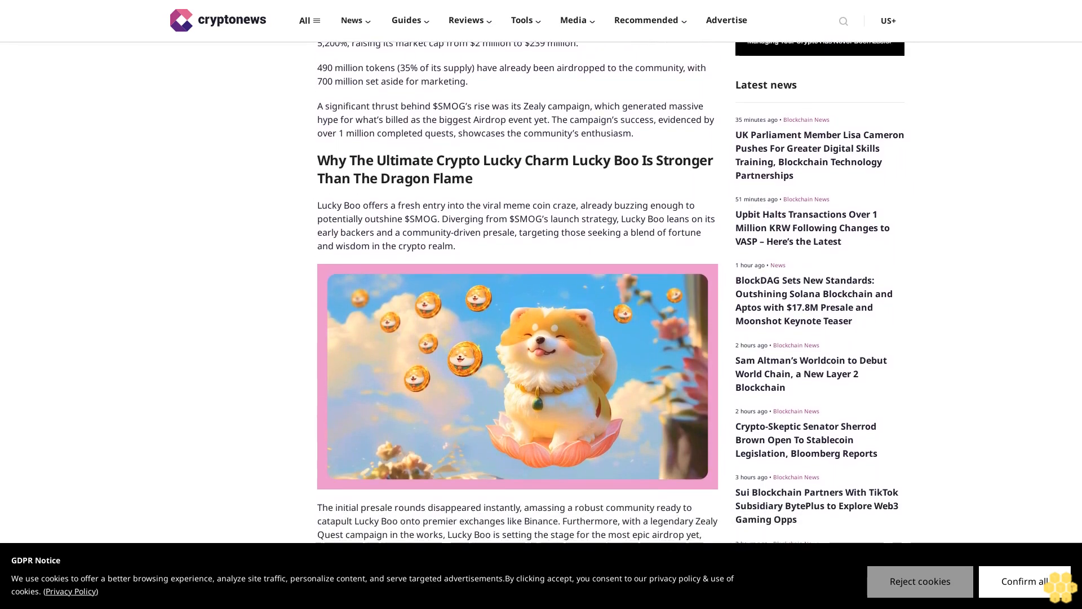
pyautogui.scroll(-3)
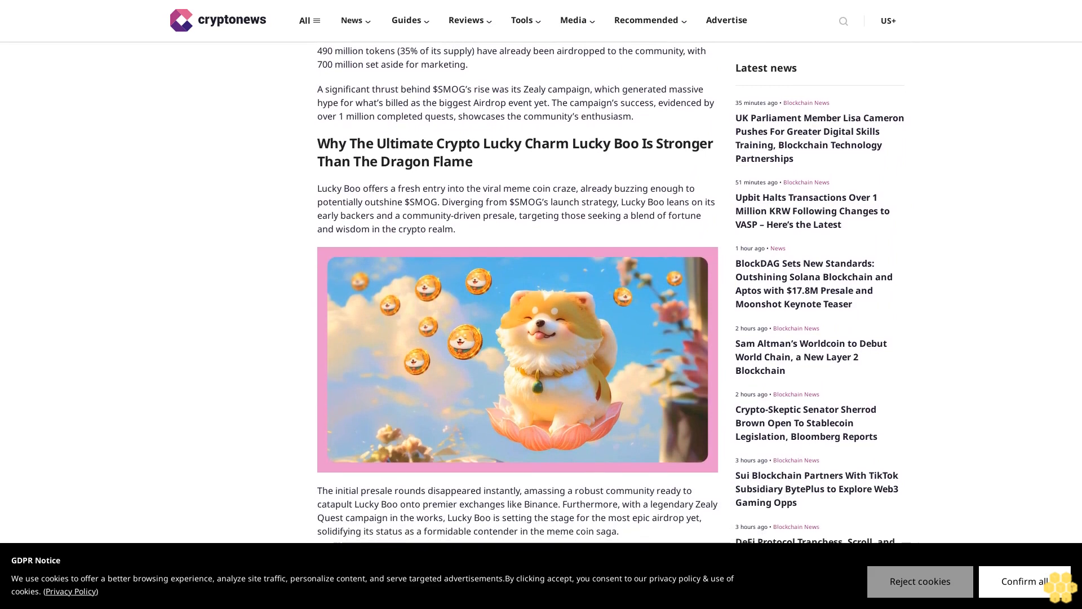
pyautogui.scroll(-3)
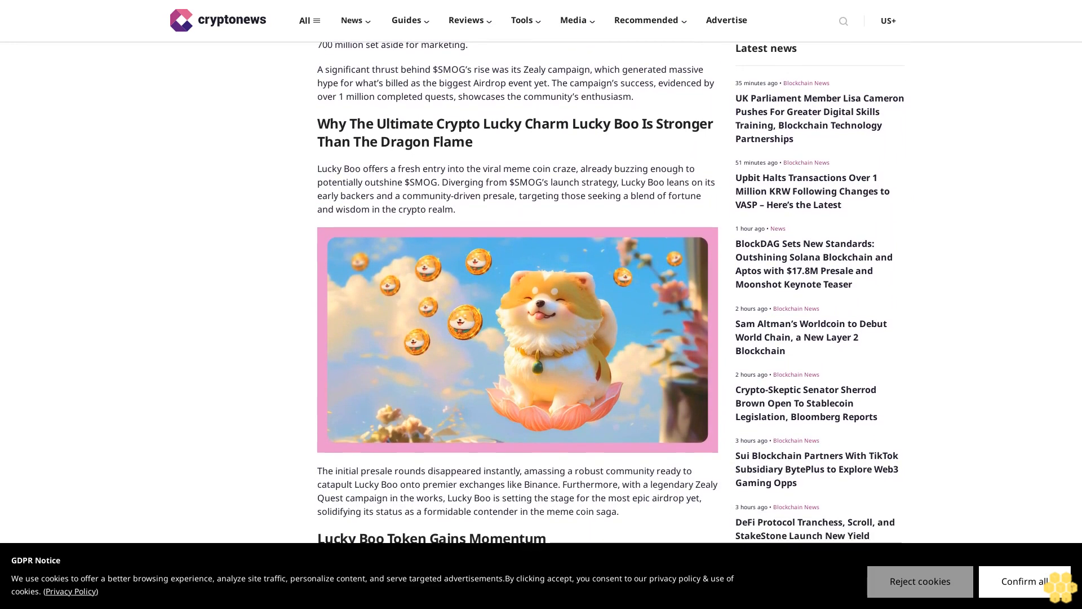
pyautogui.scroll(-3)
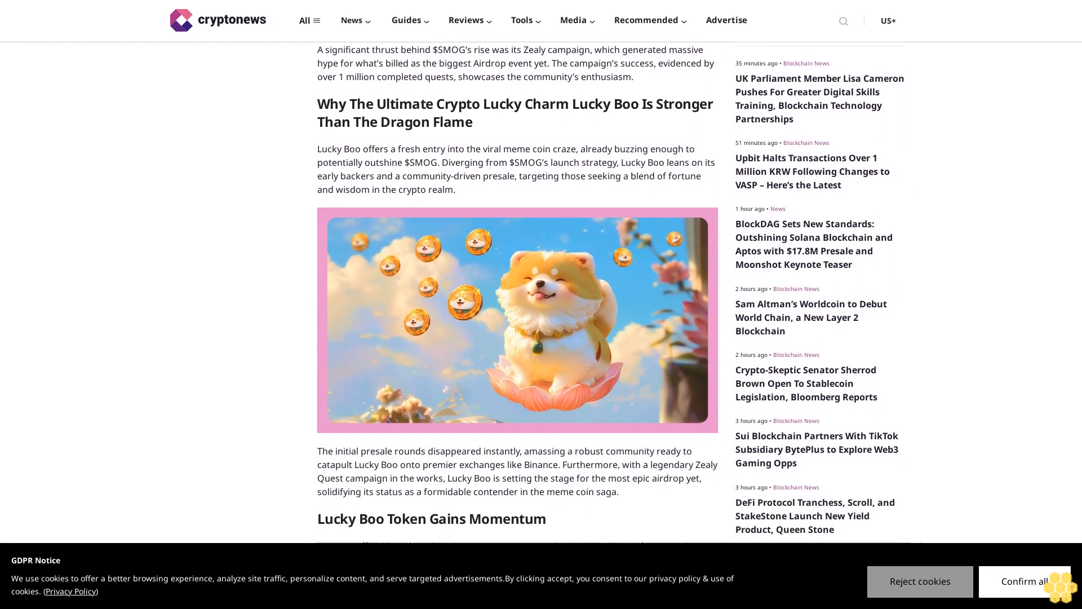
pyautogui.scroll(-3)
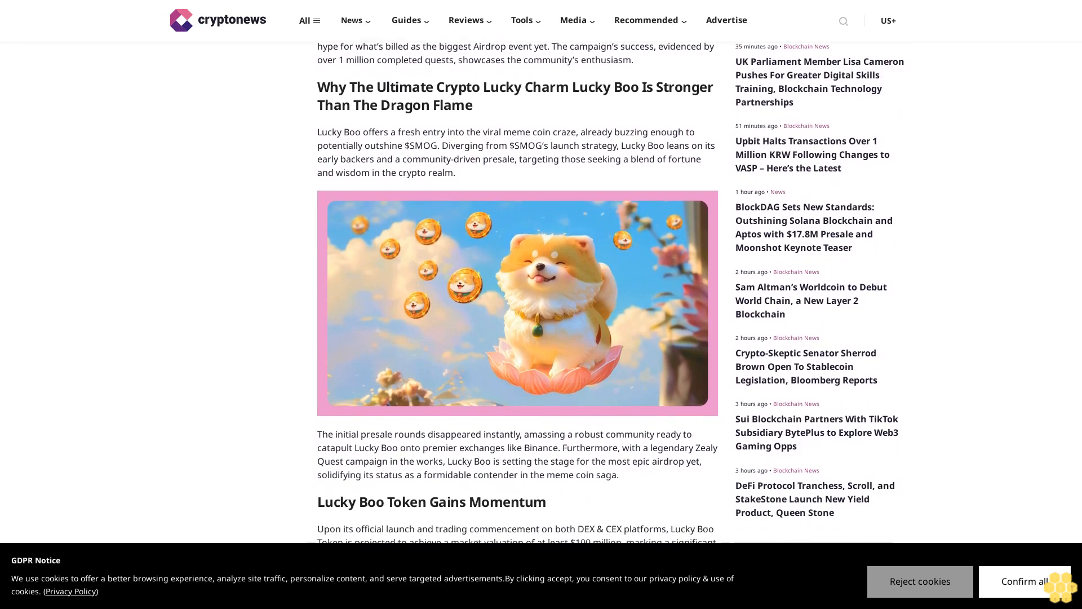
pyautogui.scroll(-3)
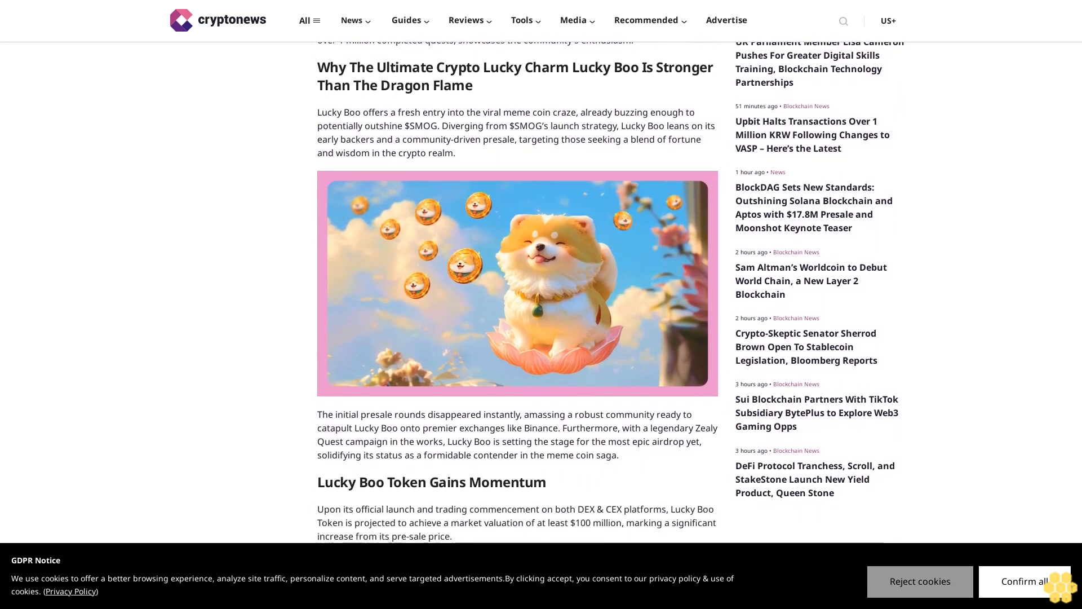
pyautogui.scroll(-3)
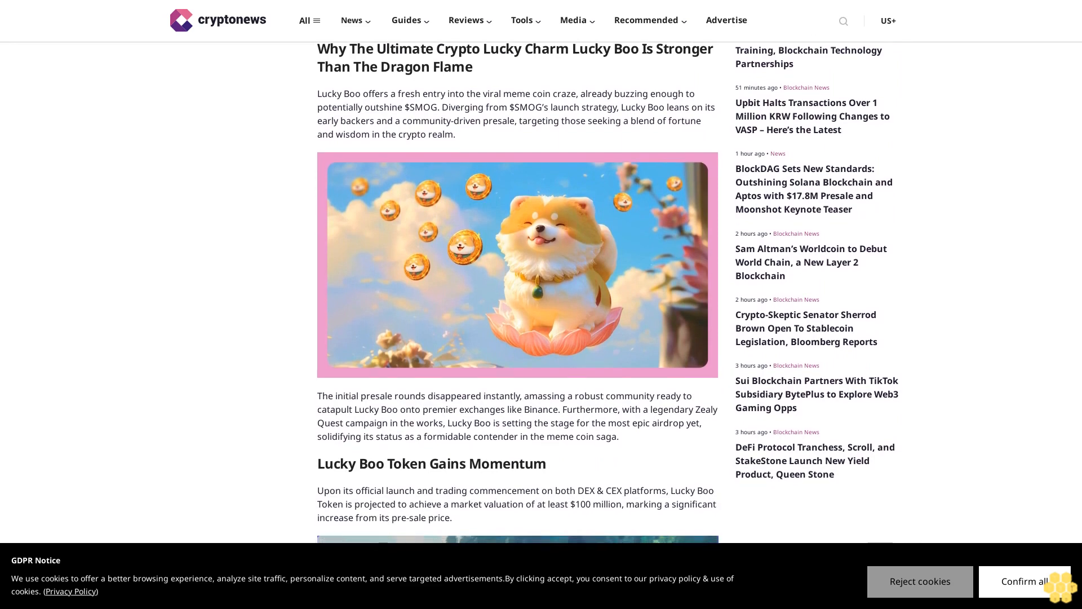
pyautogui.scroll(-3)
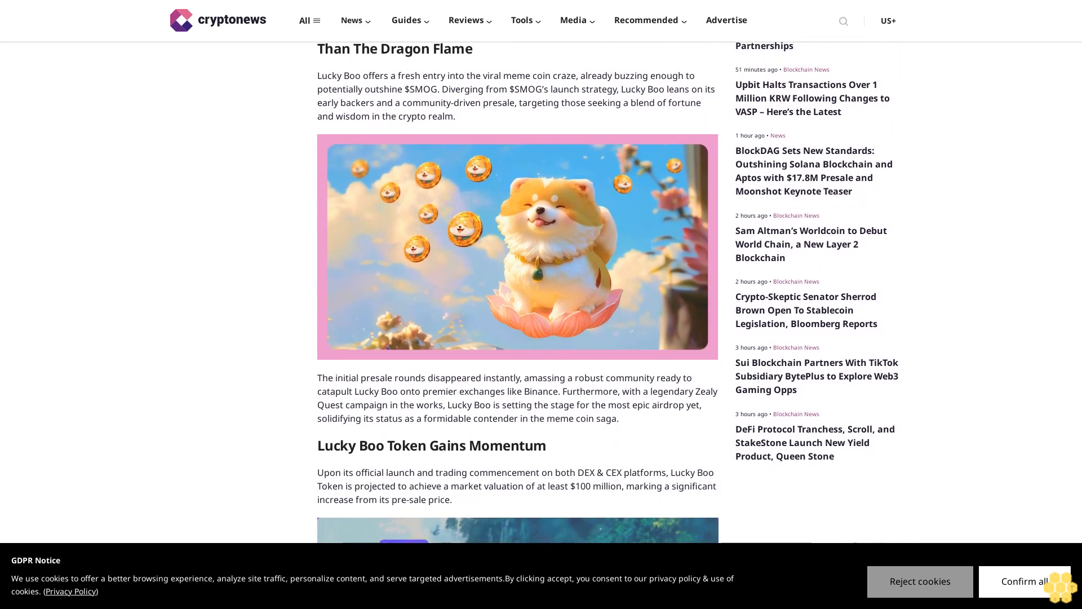
pyautogui.scroll(-3)
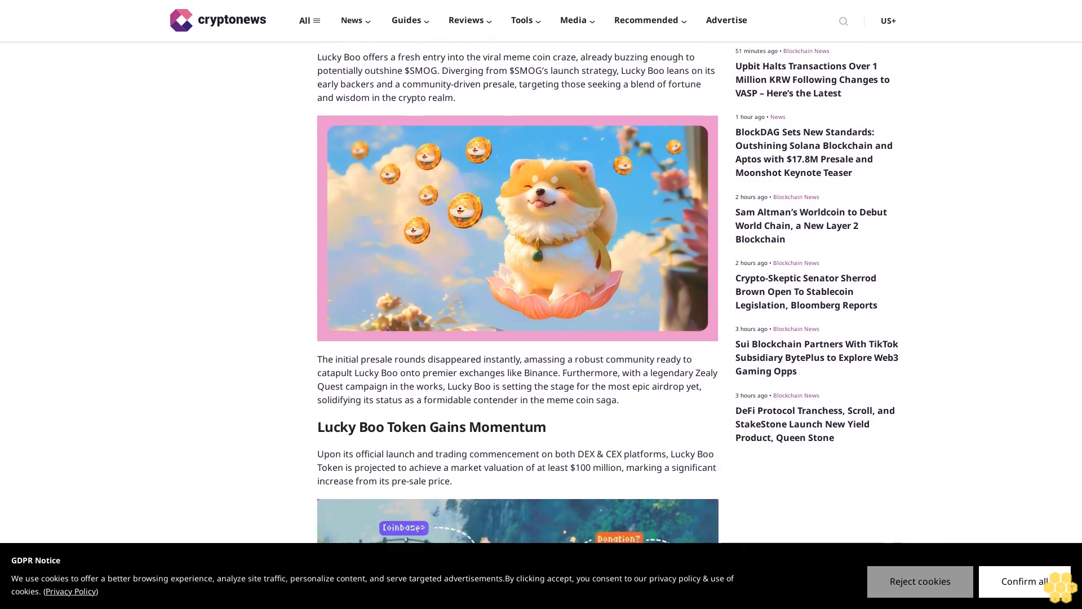
pyautogui.scroll(-3)
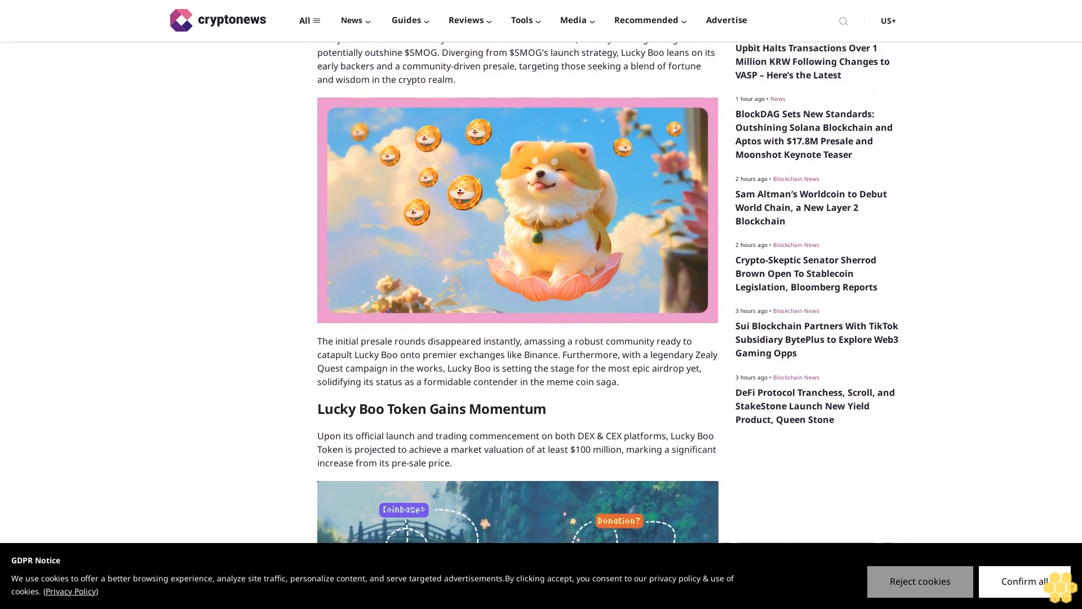
pyautogui.scroll(-3)
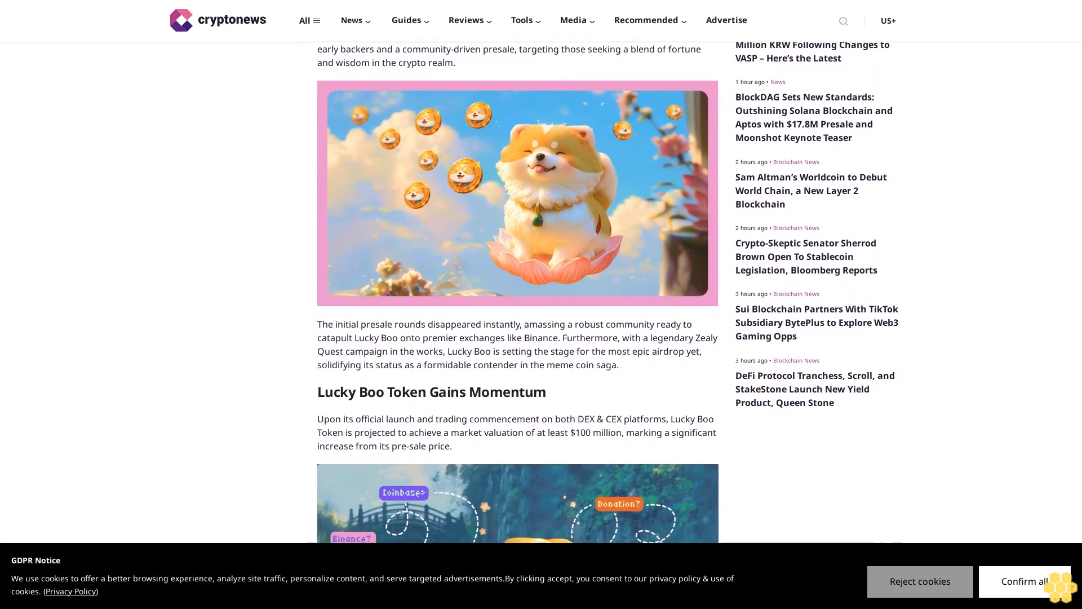
pyautogui.scroll(-3)
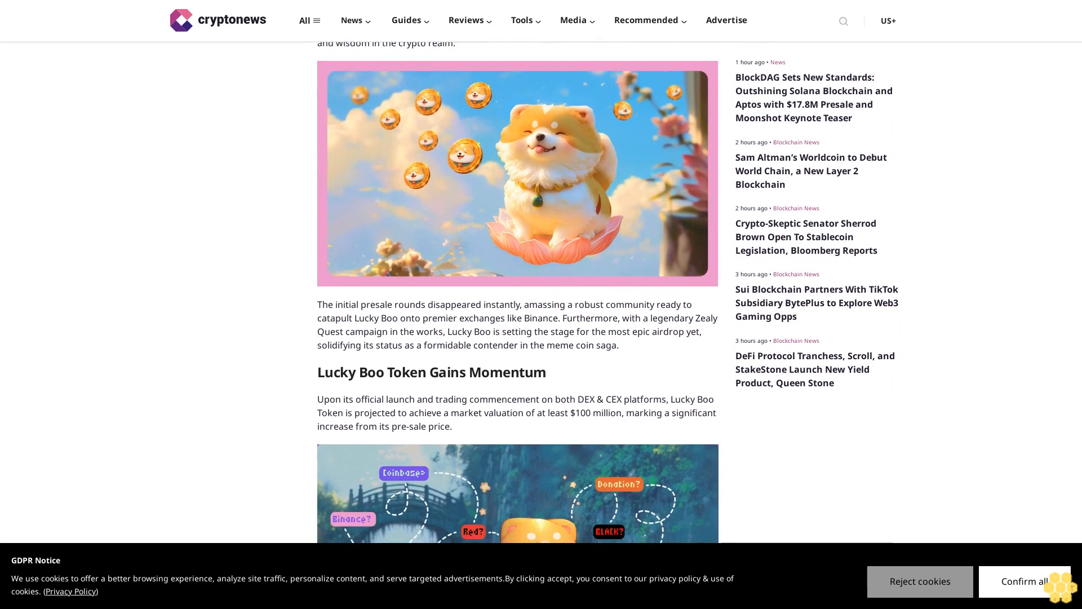
pyautogui.scroll(-3)
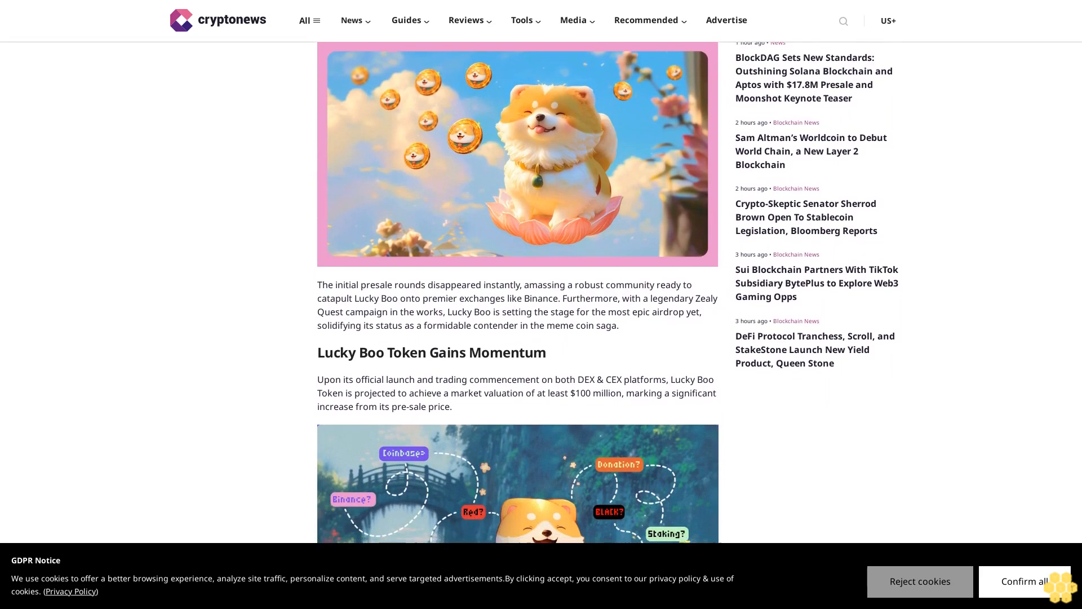
pyautogui.scroll(-3)
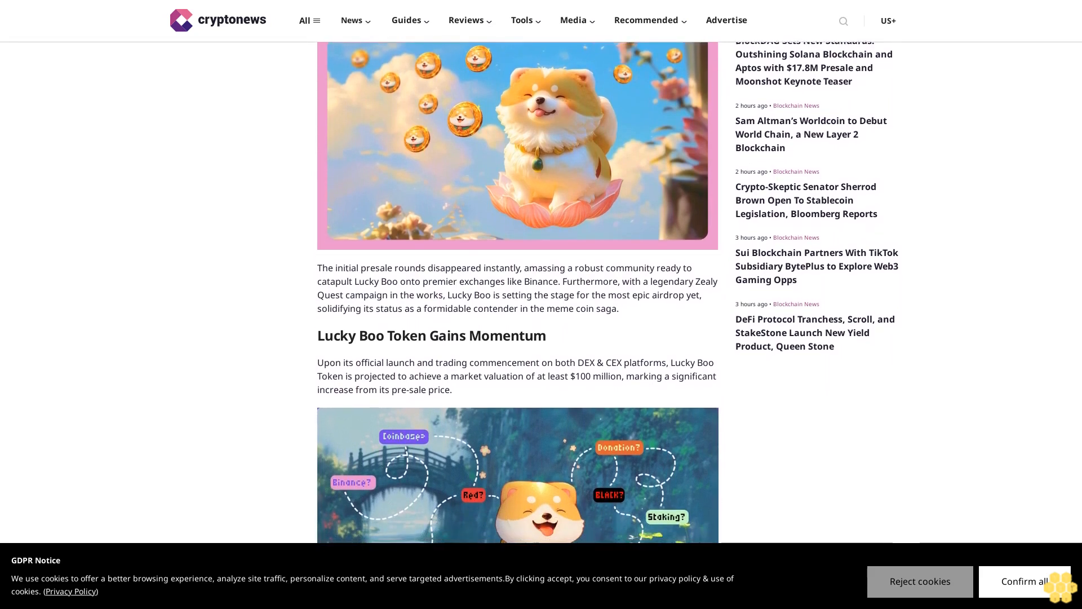
pyautogui.scroll(-3)
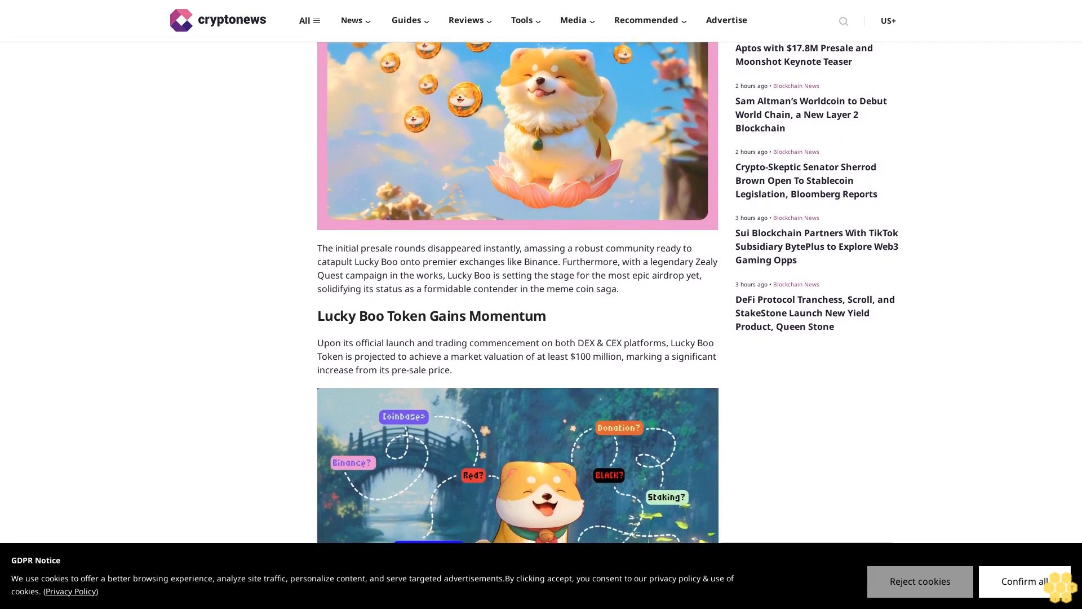
pyautogui.scroll(-3)
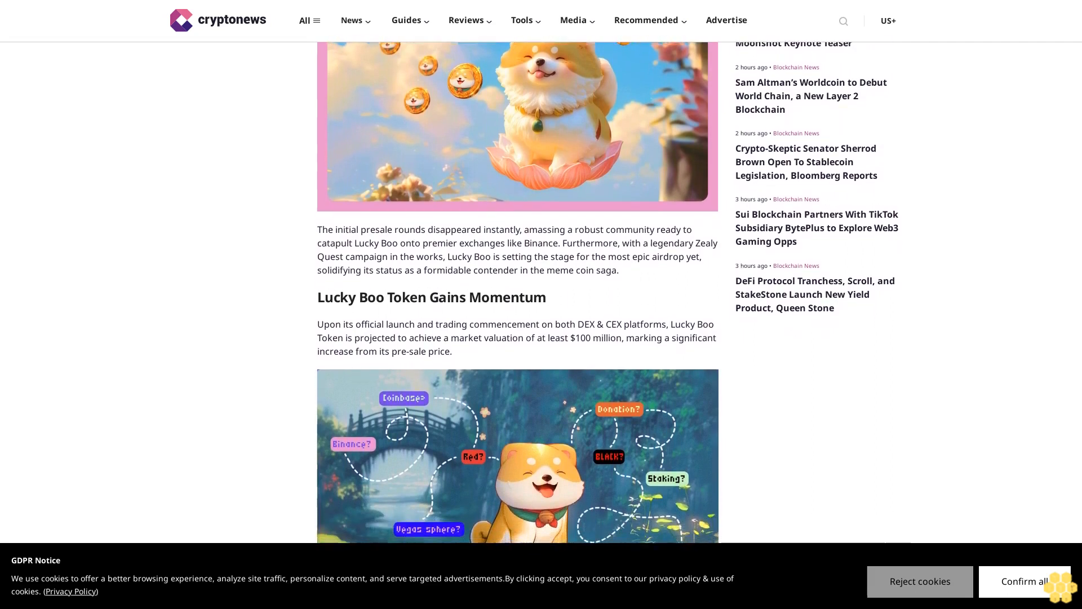
pyautogui.scroll(-3)
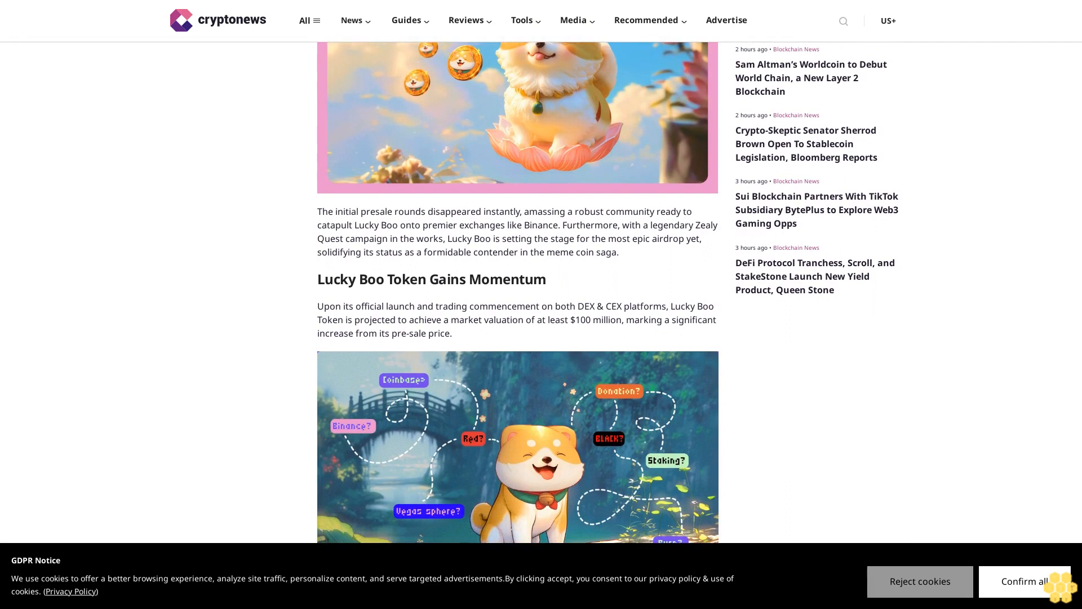
pyautogui.scroll(-3)
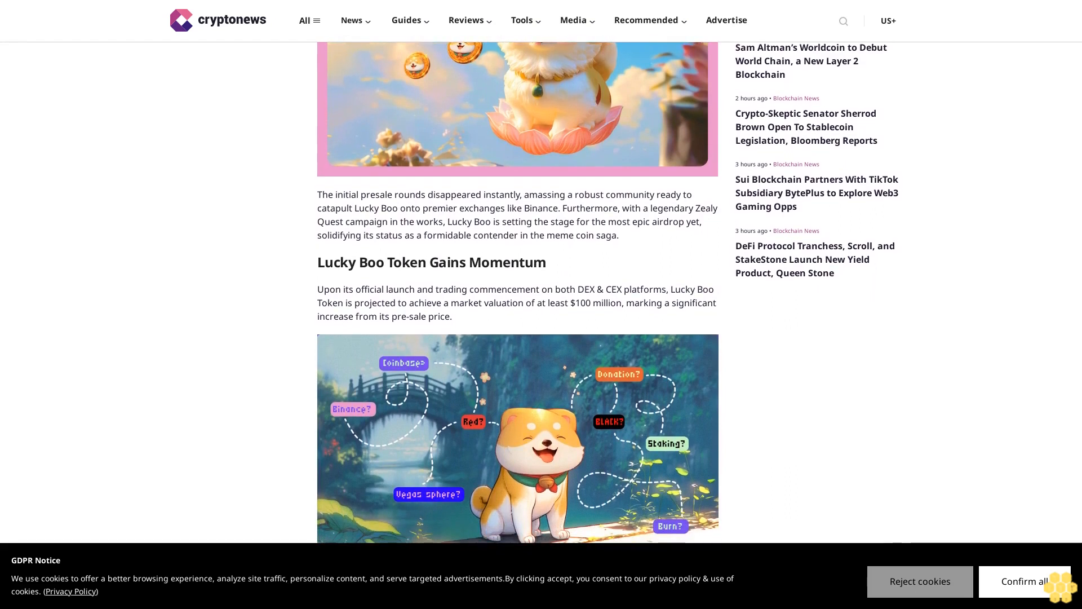
pyautogui.scroll(-3)
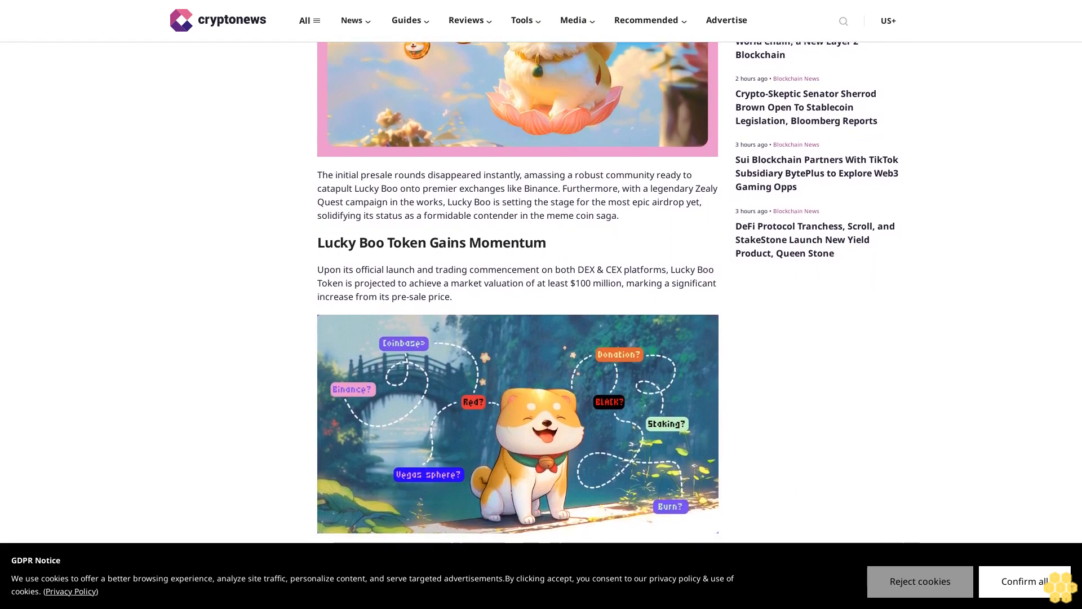
pyautogui.scroll(-3)
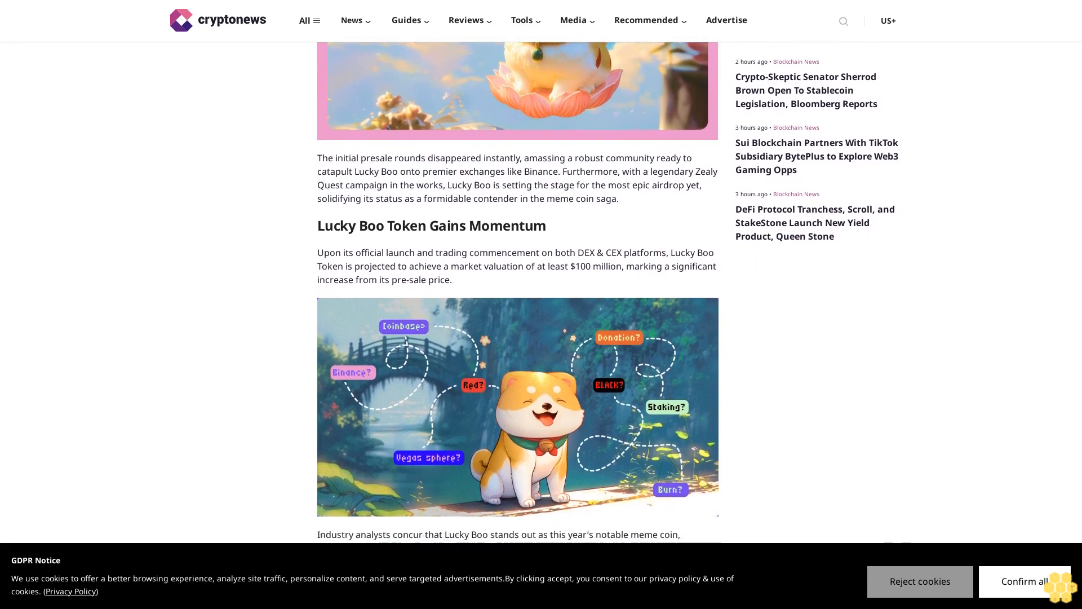
pyautogui.scroll(-3)
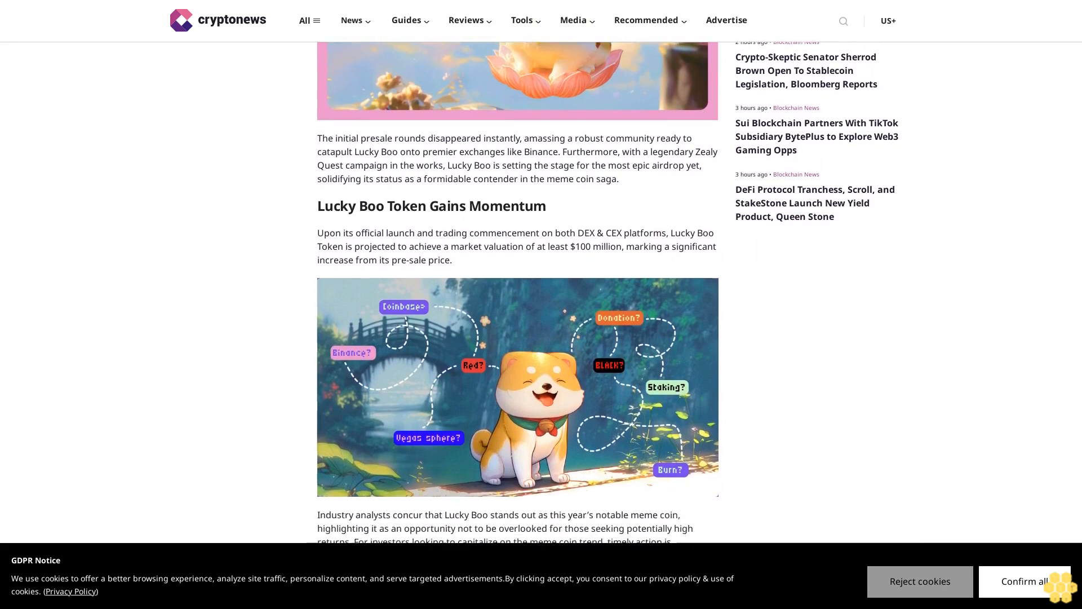
pyautogui.scroll(-3)
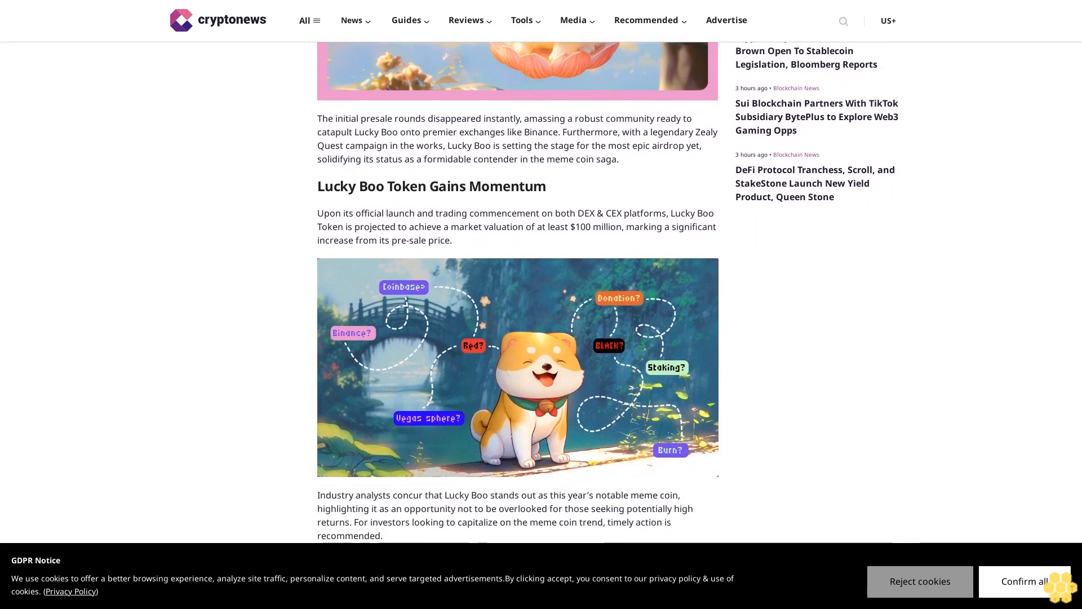
pyautogui.scroll(-3)
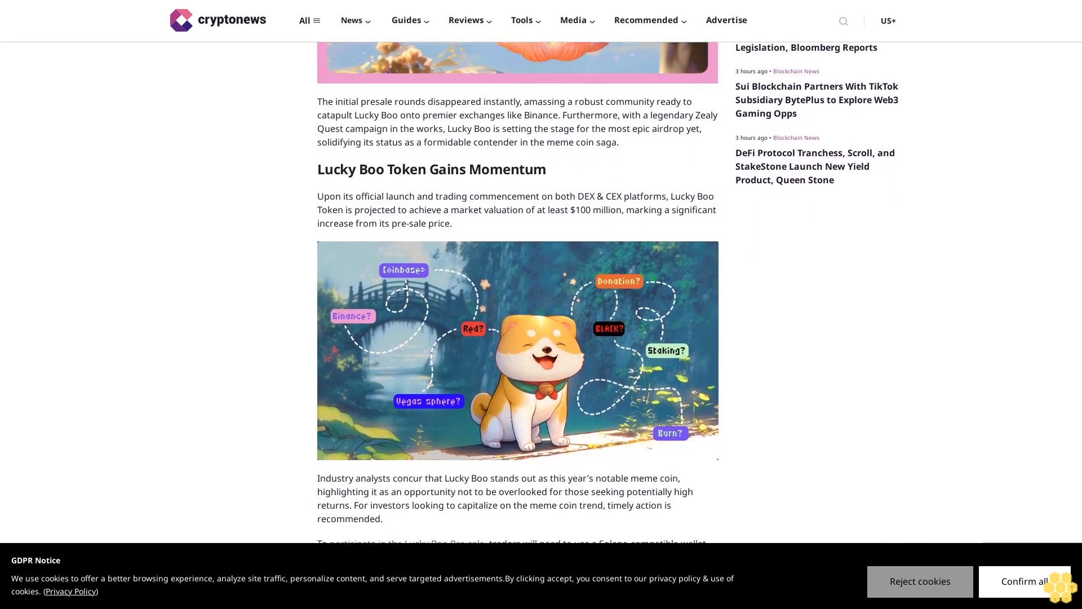
pyautogui.scroll(-3)
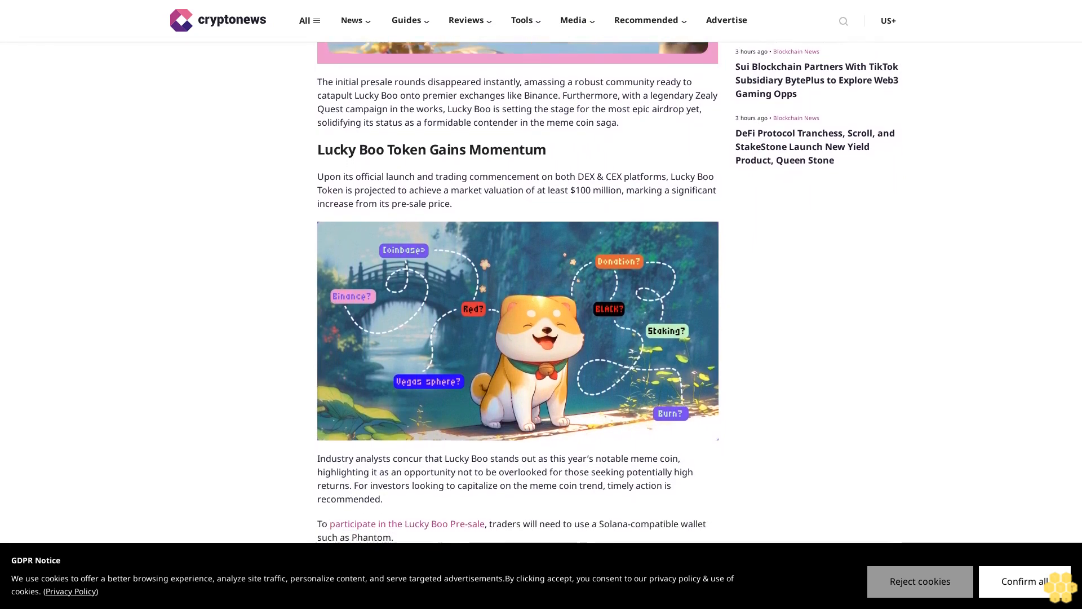
pyautogui.scroll(-3)
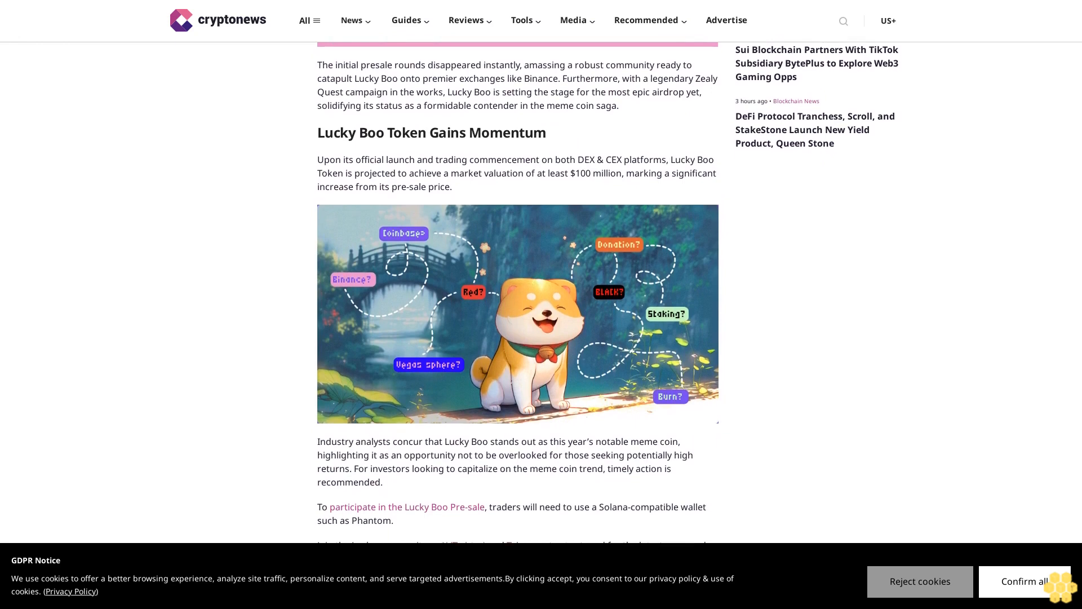
pyautogui.scroll(-3)
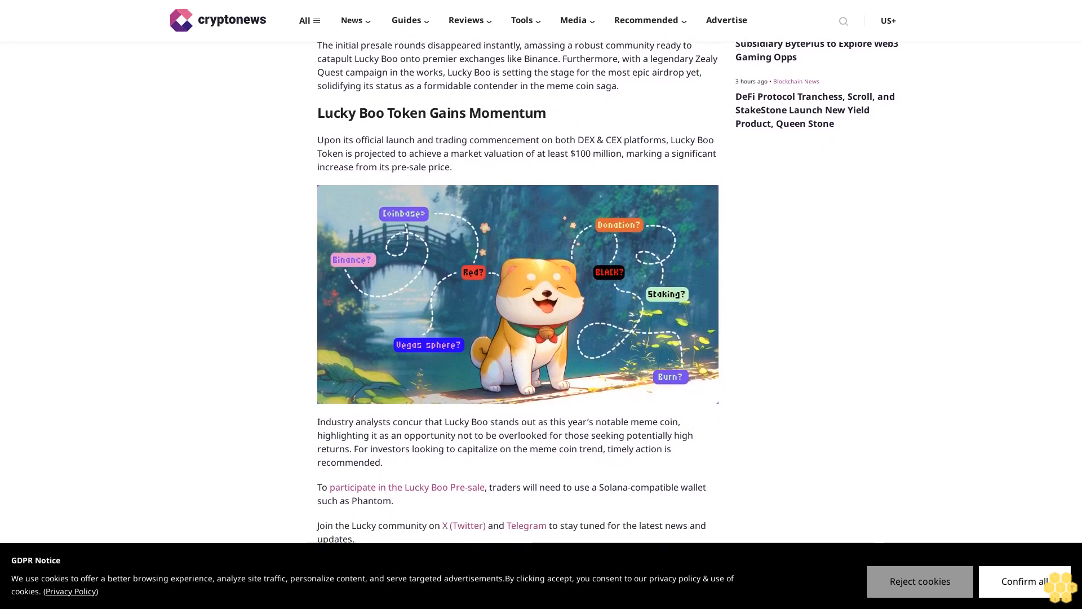
pyautogui.scroll(-3)
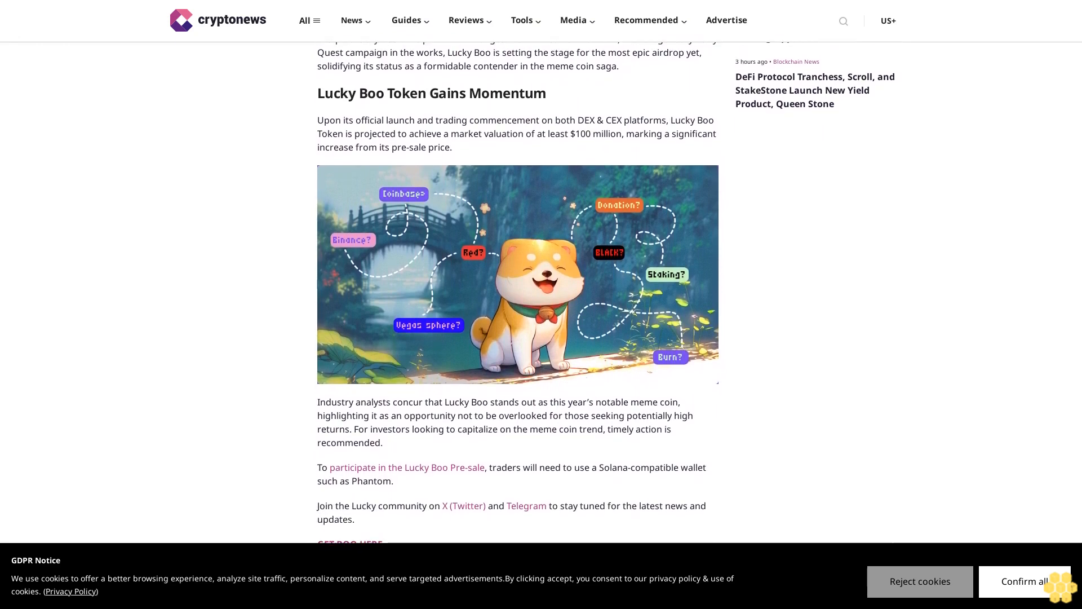
pyautogui.scroll(-3)
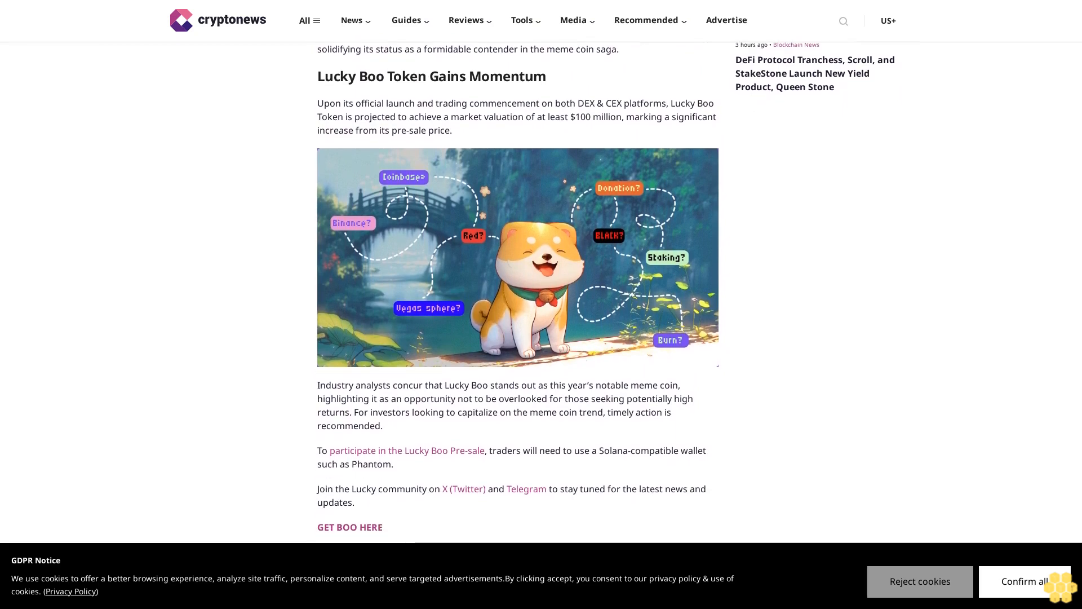
pyautogui.scroll(-3)
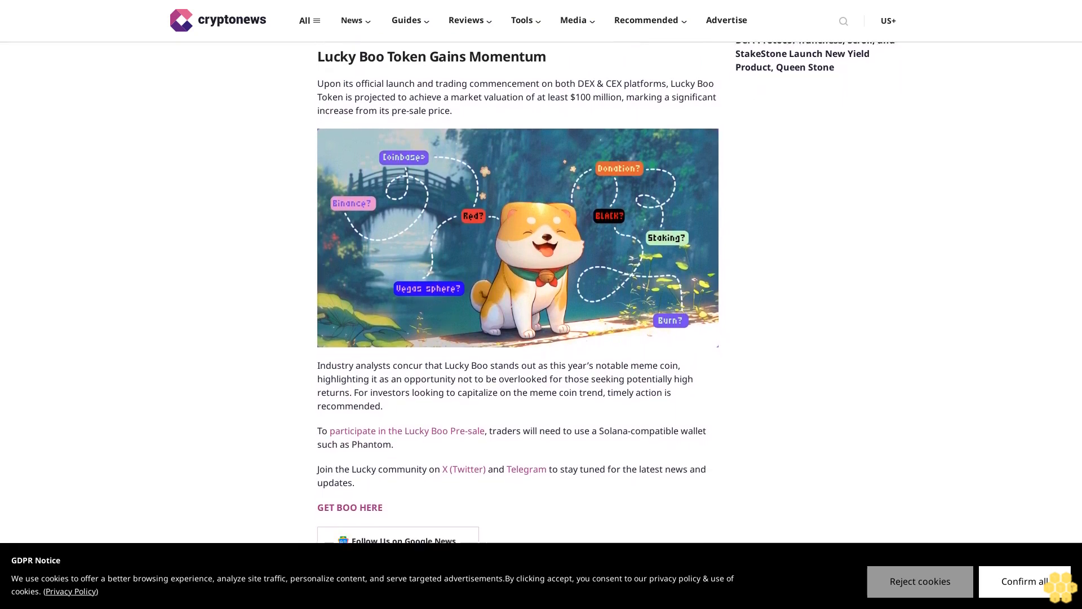
pyautogui.scroll(-3)
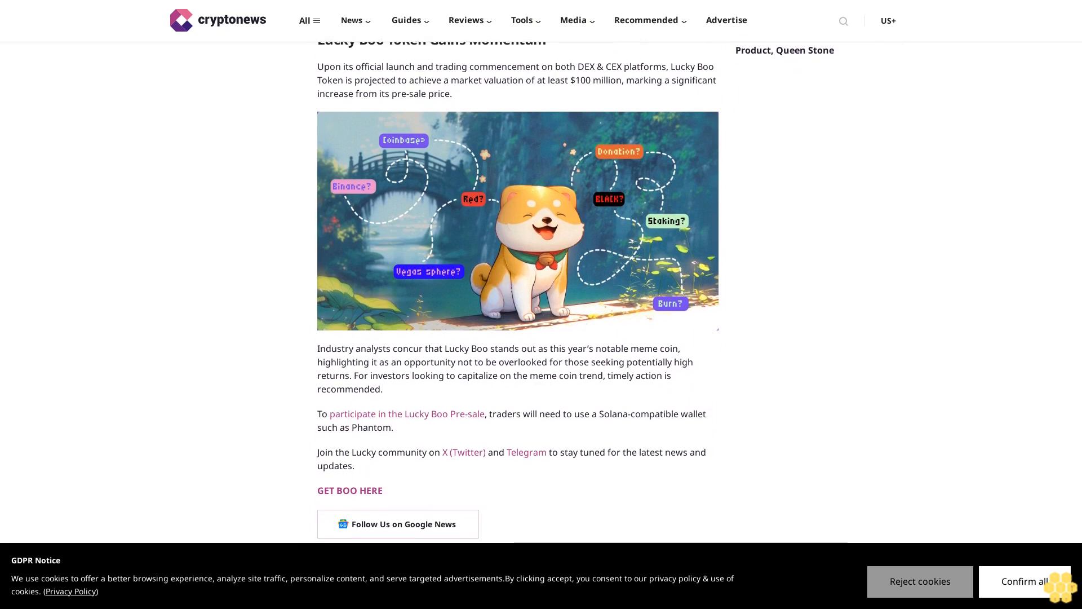
pyautogui.scroll(-3)
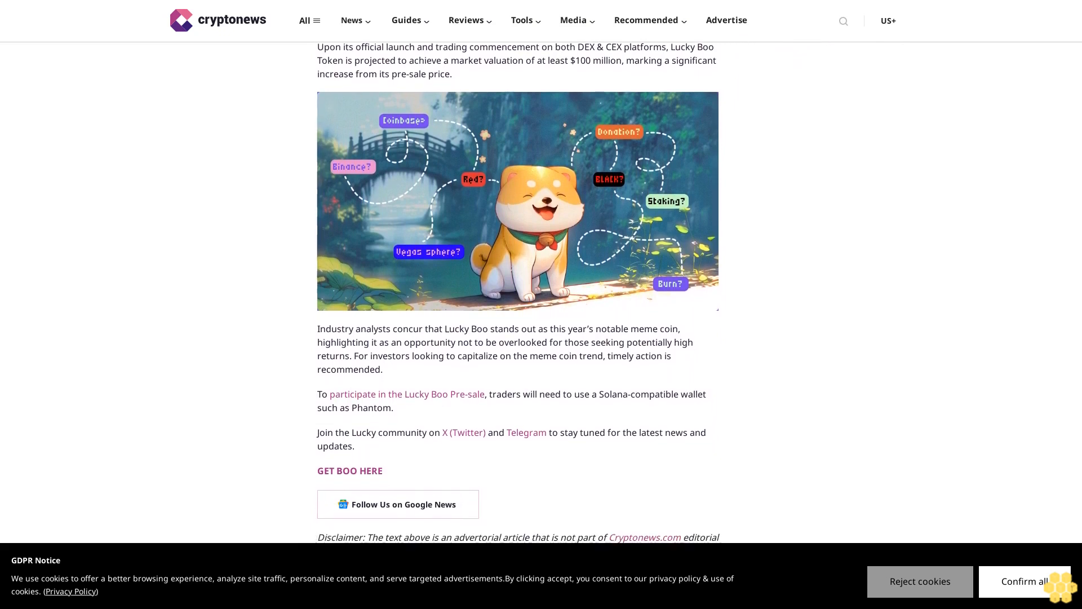
pyautogui.scroll(-3)
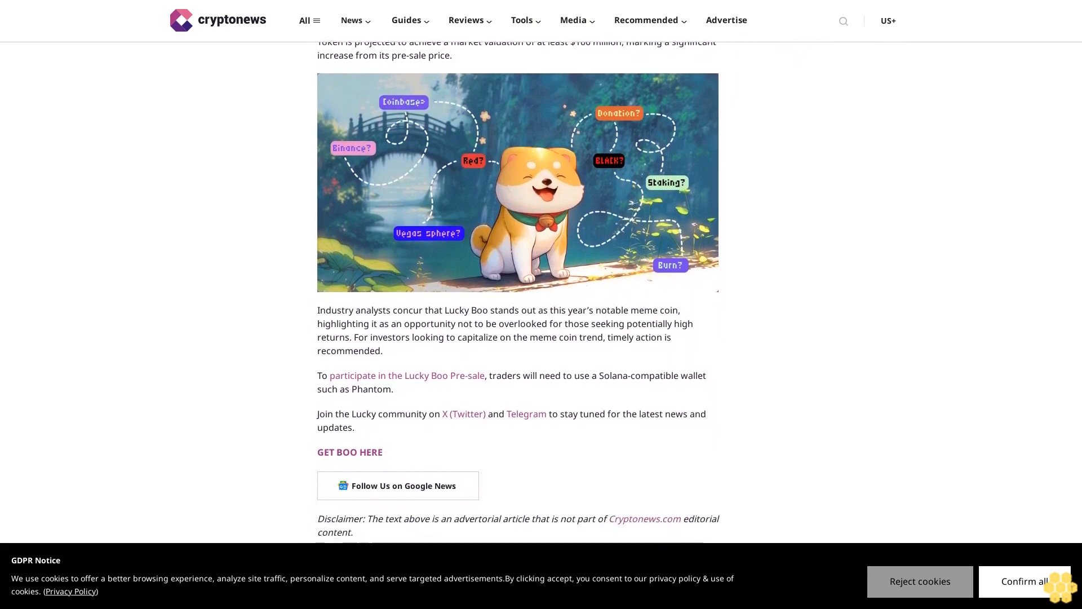
pyautogui.scroll(-3)
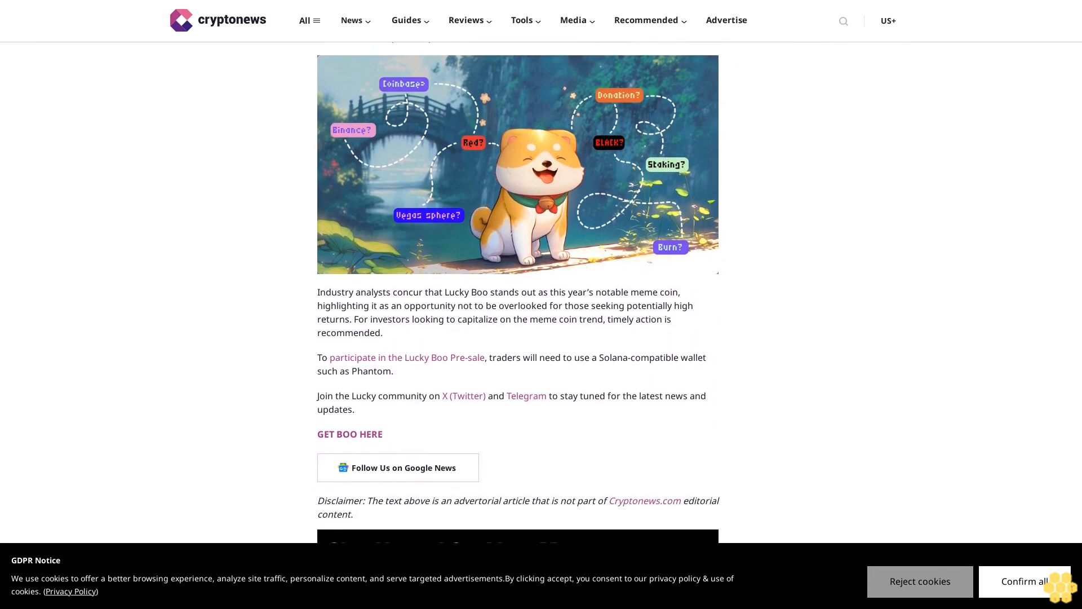
pyautogui.scroll(-3)
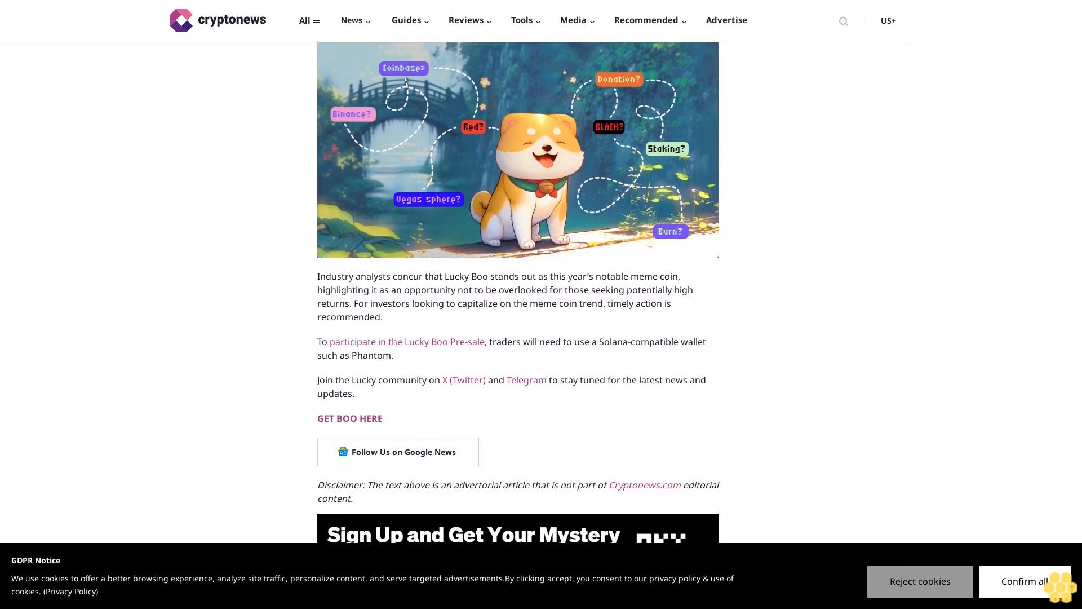